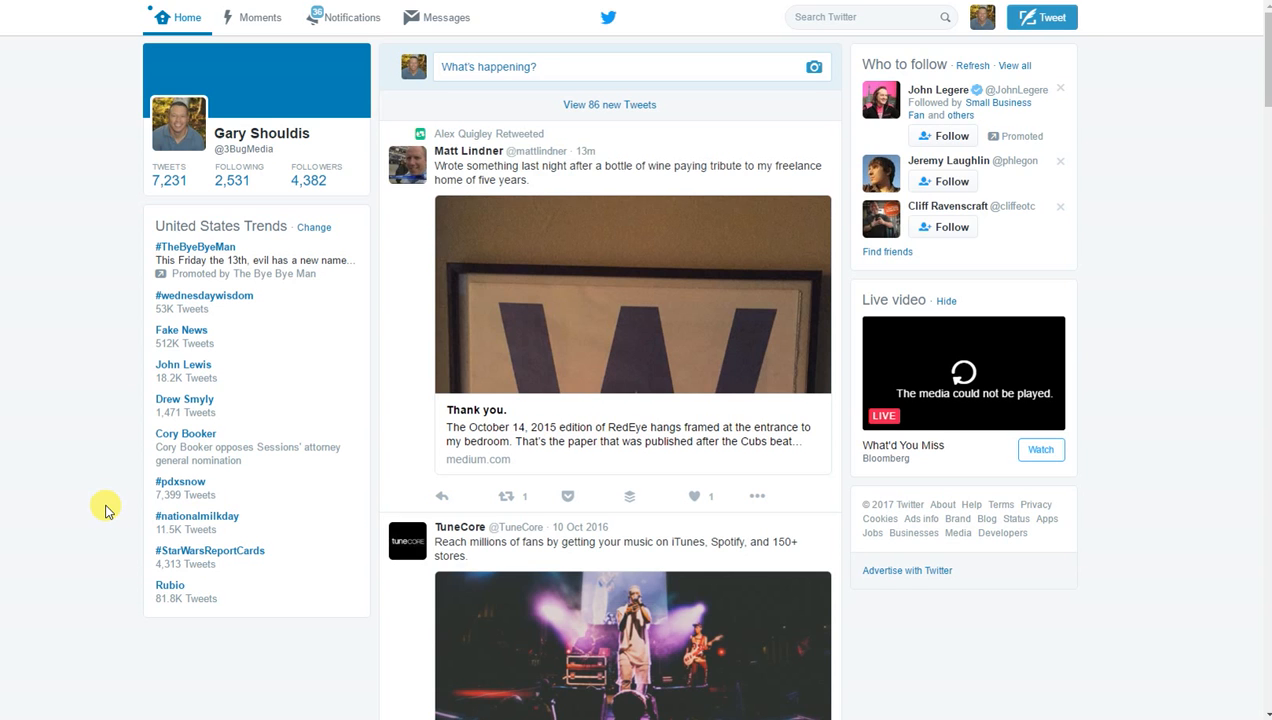
{"action": "mouse_move", "coordinate": [157, 256]}
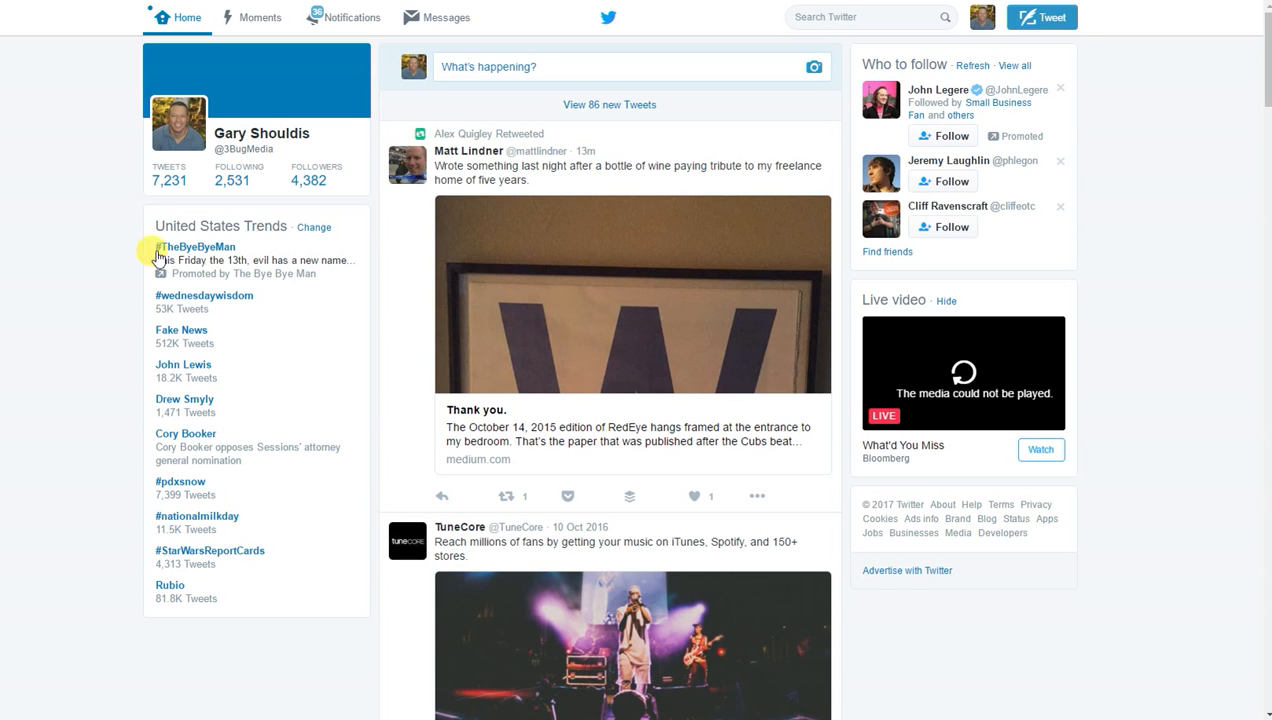
{"action": "mouse_move", "coordinate": [128, 301]}
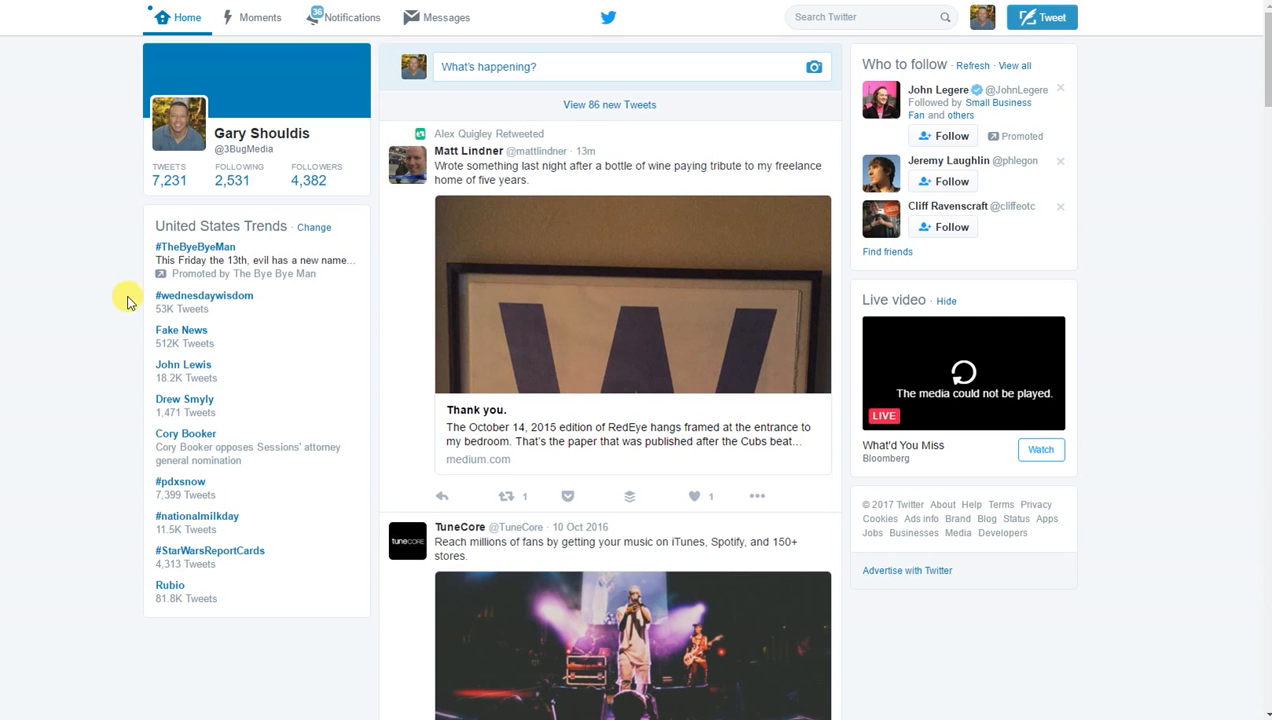
{"action": "mouse_move", "coordinate": [170, 180]}
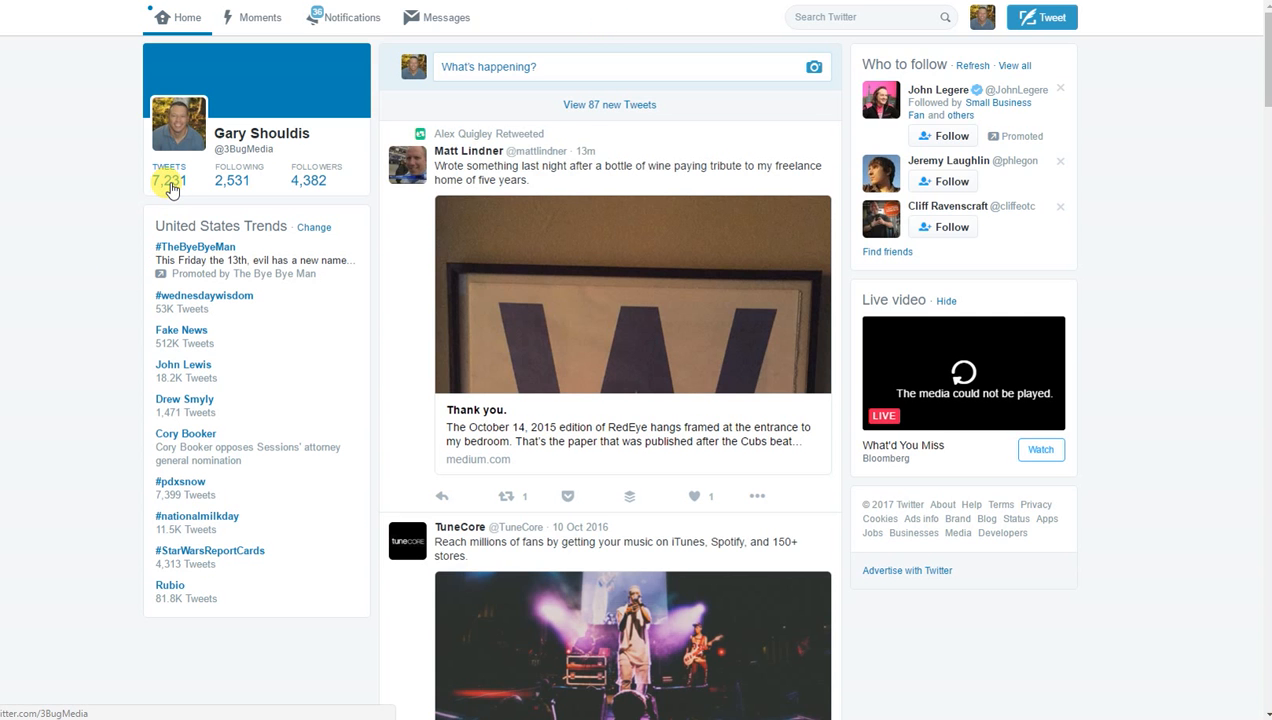
View the Twitter account's own tweet list and scroll through its recent posts.
{"action": "left_click", "coordinate": [261, 133]}
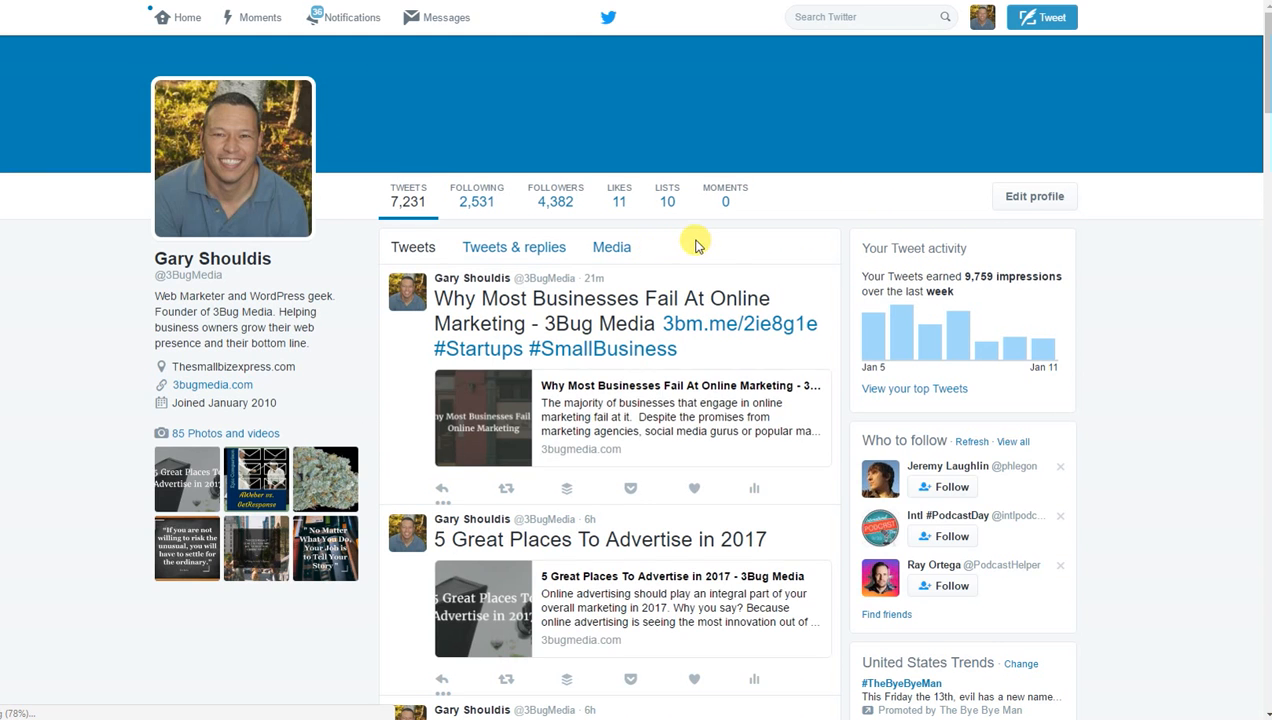
{"action": "mouse_move", "coordinate": [527, 335]}
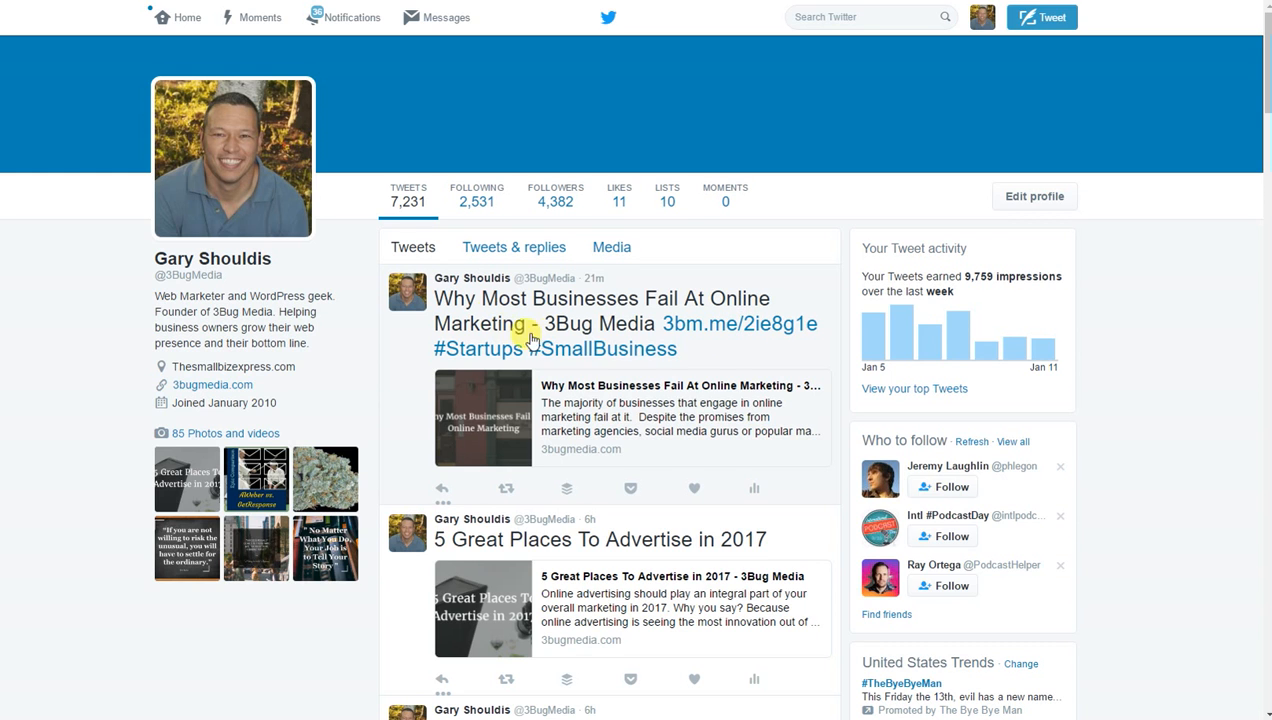
{"action": "mouse_move", "coordinate": [590, 315]}
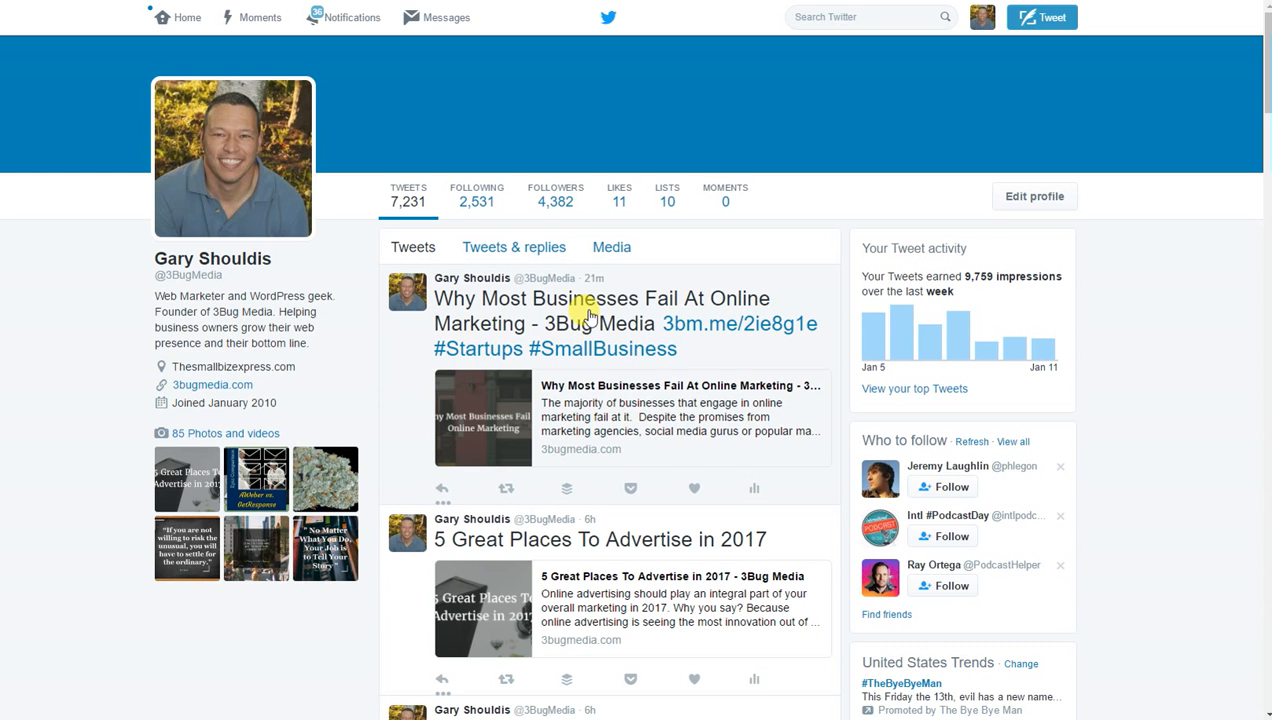
{"action": "mouse_move", "coordinate": [615, 288]}
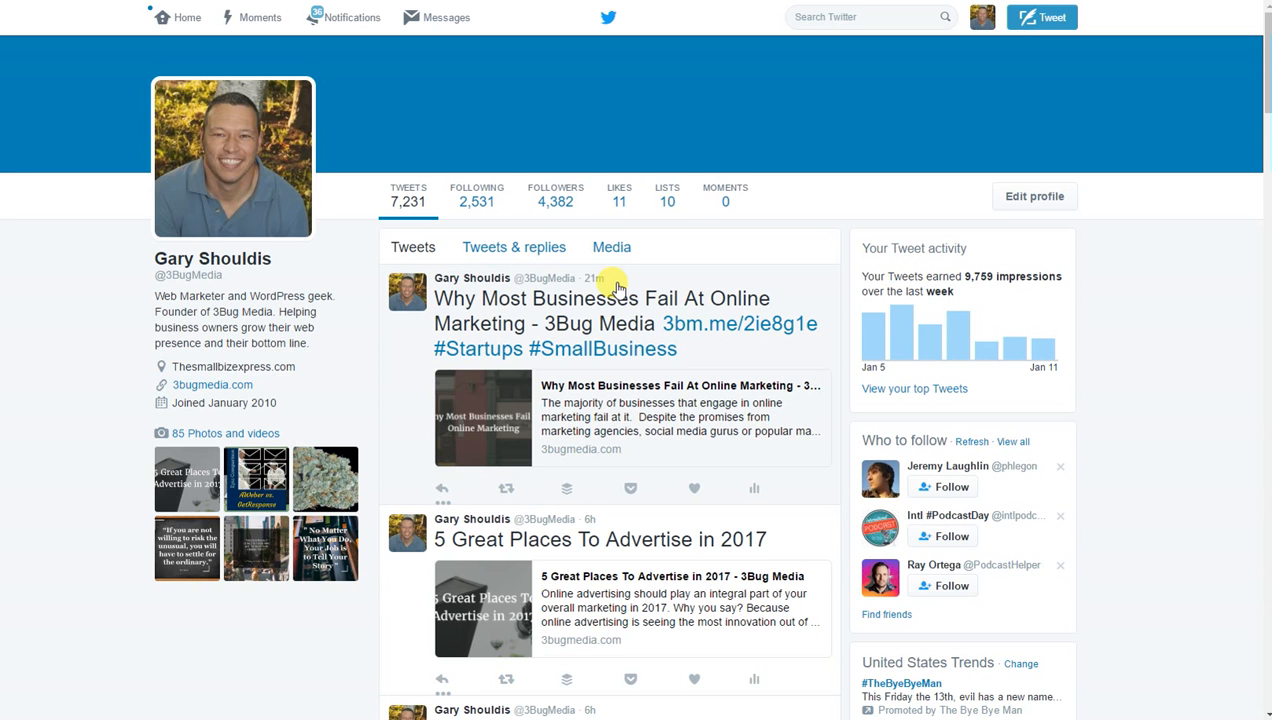
{"action": "scroll", "scroll_direction": "down", "scroll_amount": 3}
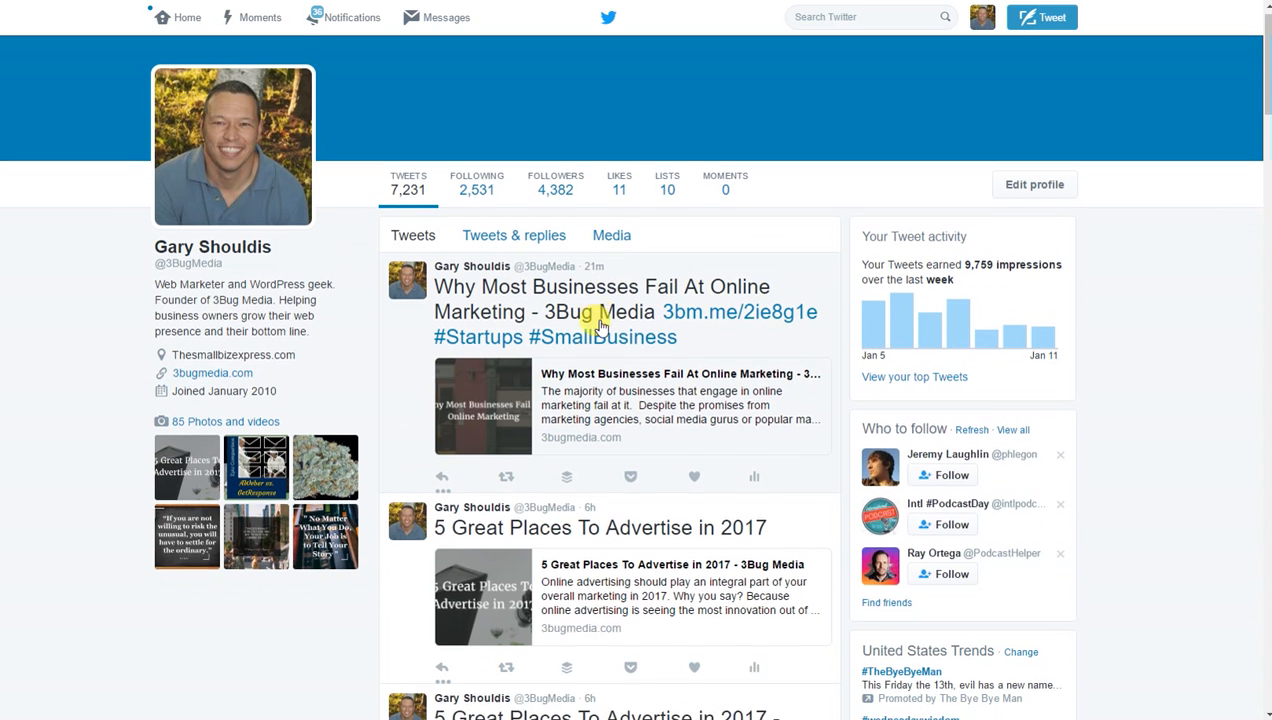
{"action": "scroll", "scroll_direction": "down", "scroll_amount": 3}
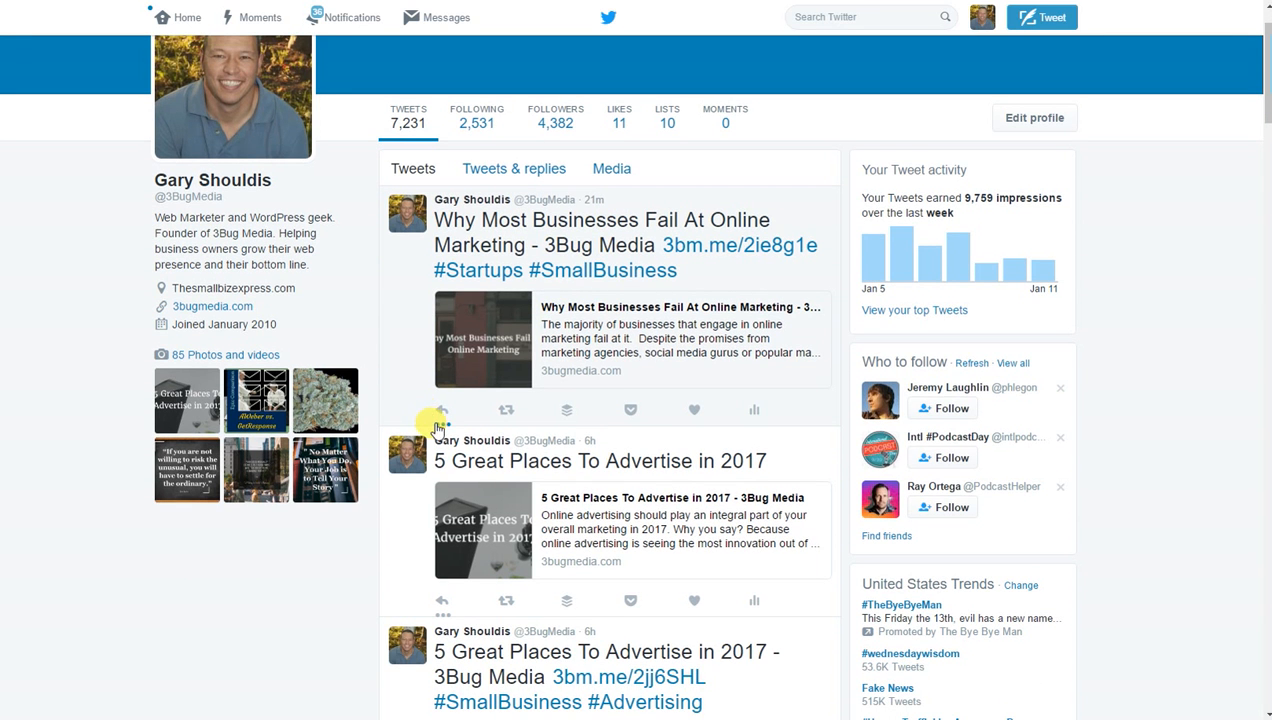
{"action": "mouse_move", "coordinate": [441, 410]}
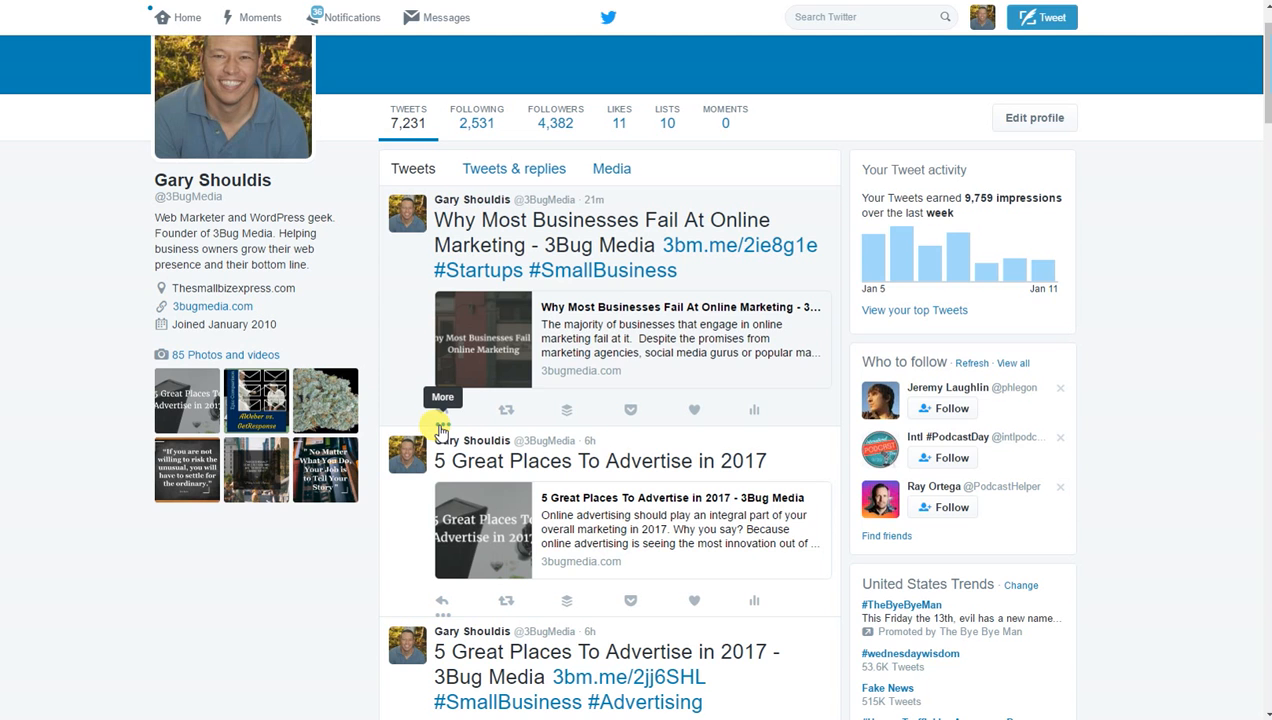
Copy the Embed Tweet code for the top tweet from its More options.
{"action": "left_click", "coordinate": [442, 409]}
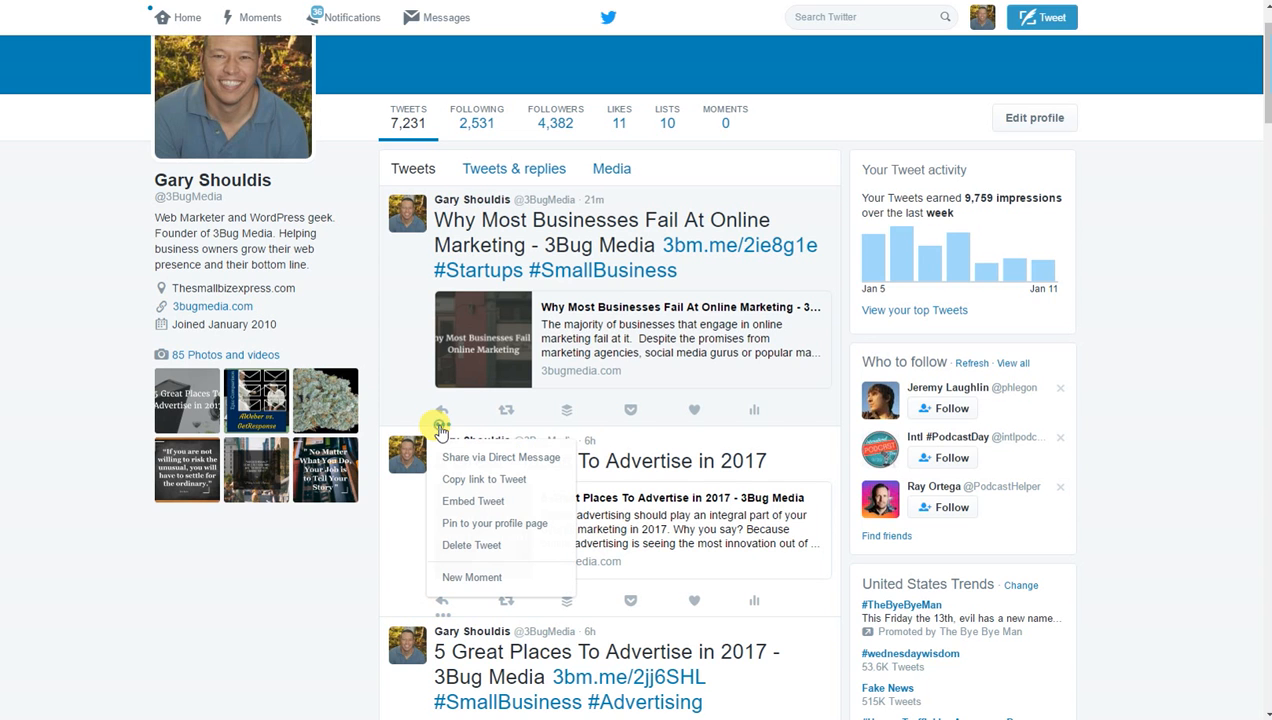
{"action": "mouse_move", "coordinate": [490, 501]}
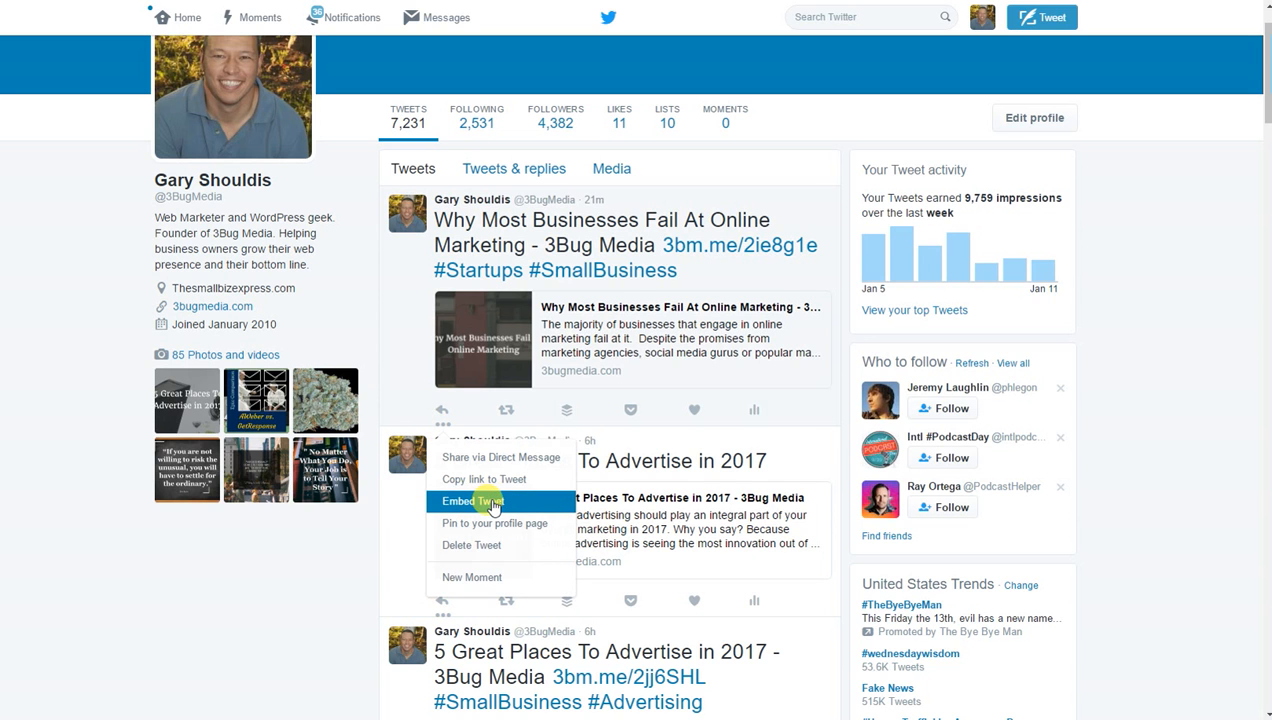
{"action": "left_click", "coordinate": [471, 501]}
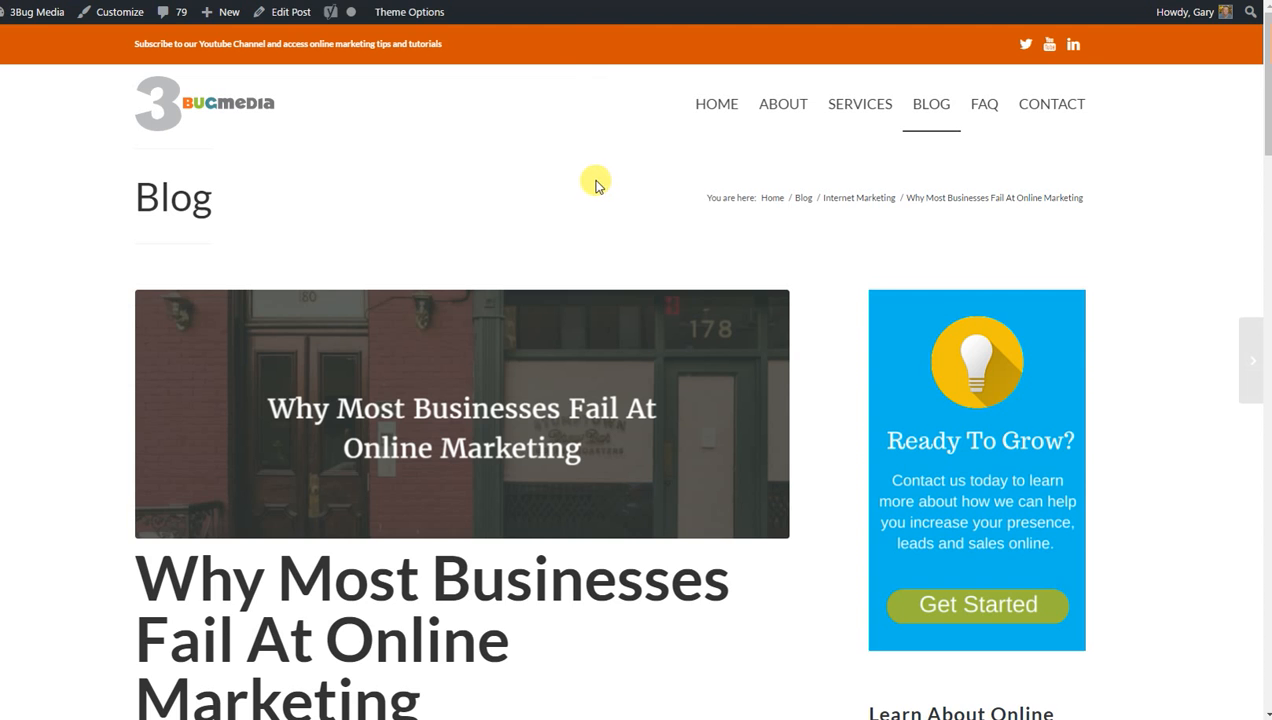
{"action": "mouse_move", "coordinate": [307, 35]}
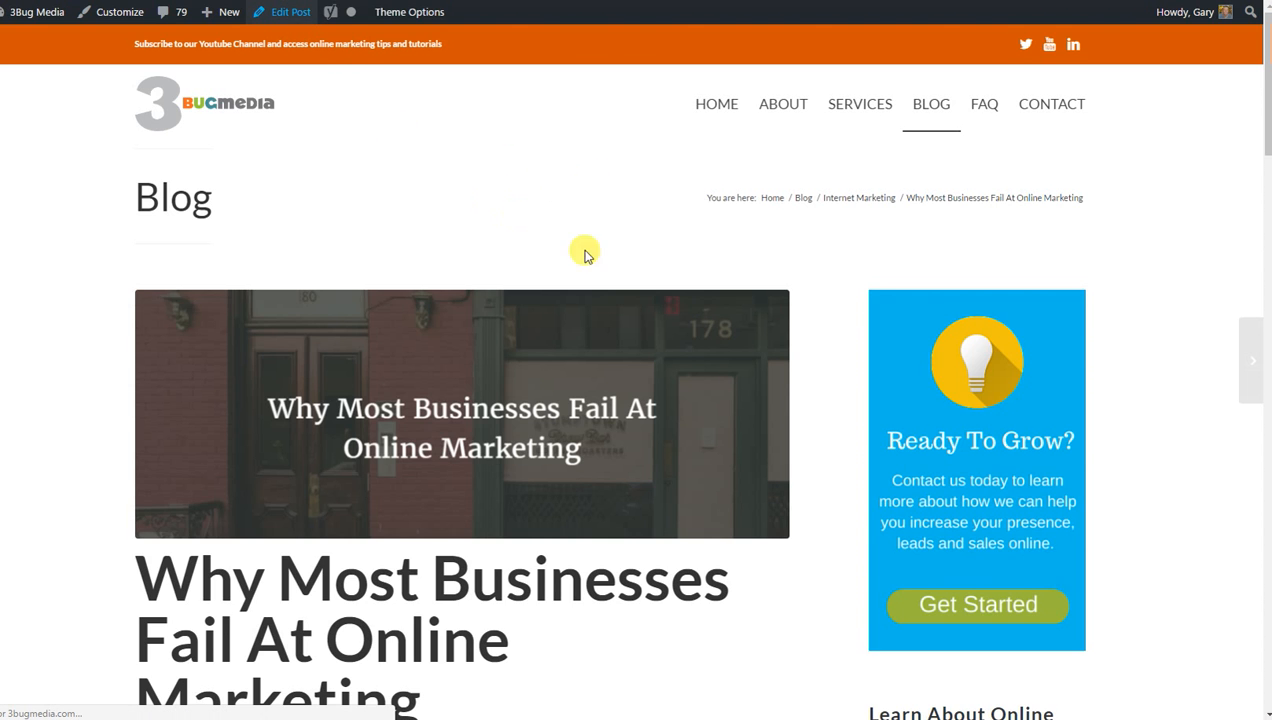
Edit the published post from the admin bar's Edit Post link.
{"action": "left_click", "coordinate": [289, 11]}
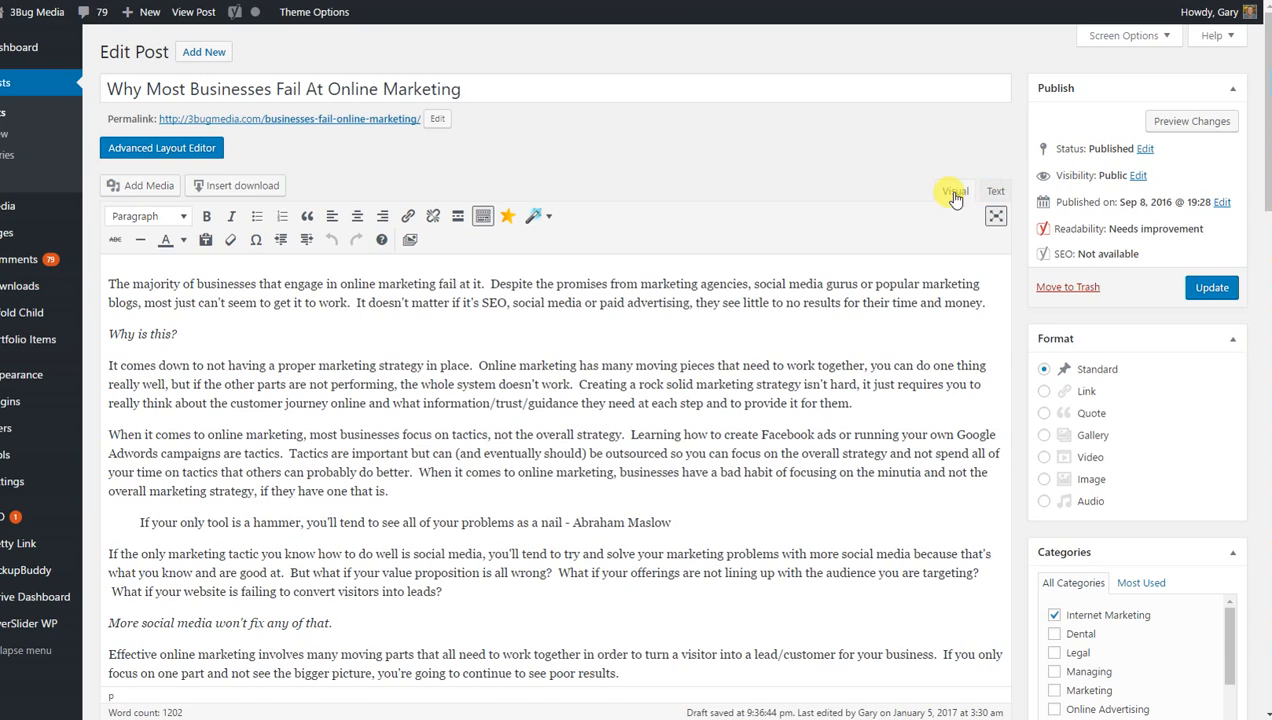
Switch the editor to Text (HTML) view and move to the post's last line.
{"action": "left_click", "coordinate": [995, 191]}
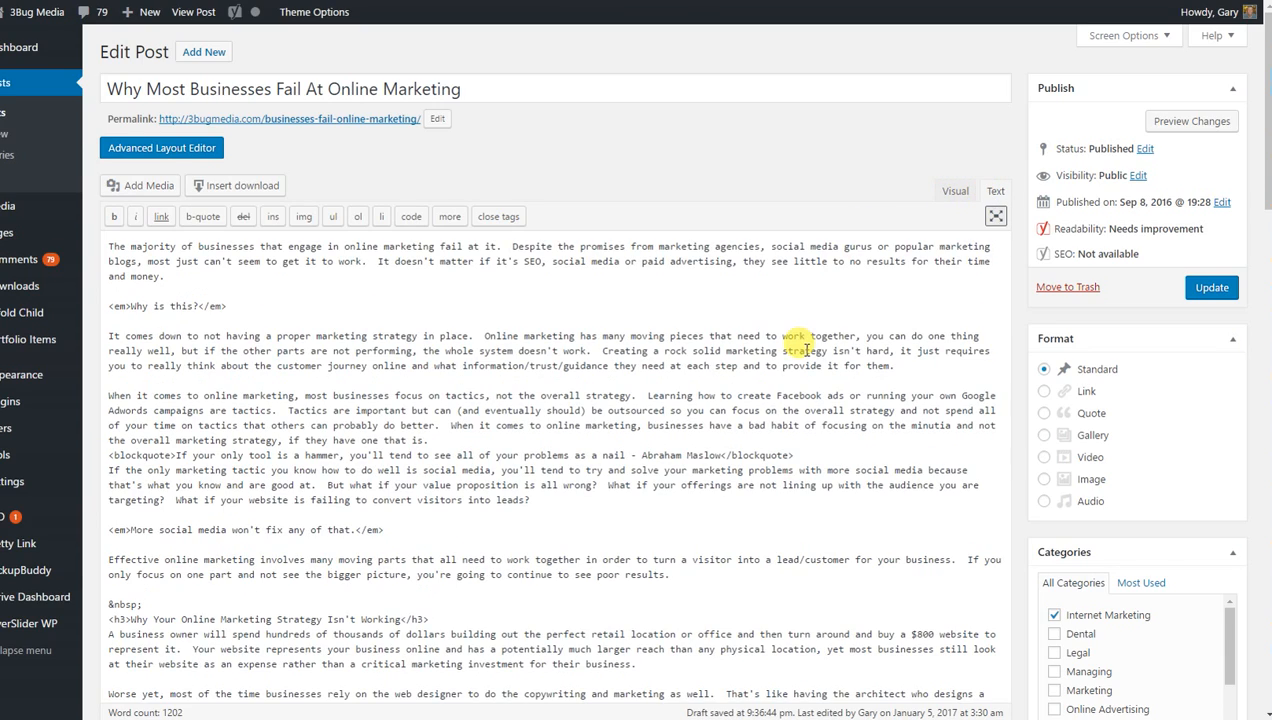
{"action": "scroll", "scroll_direction": "down", "scroll_amount": 3}
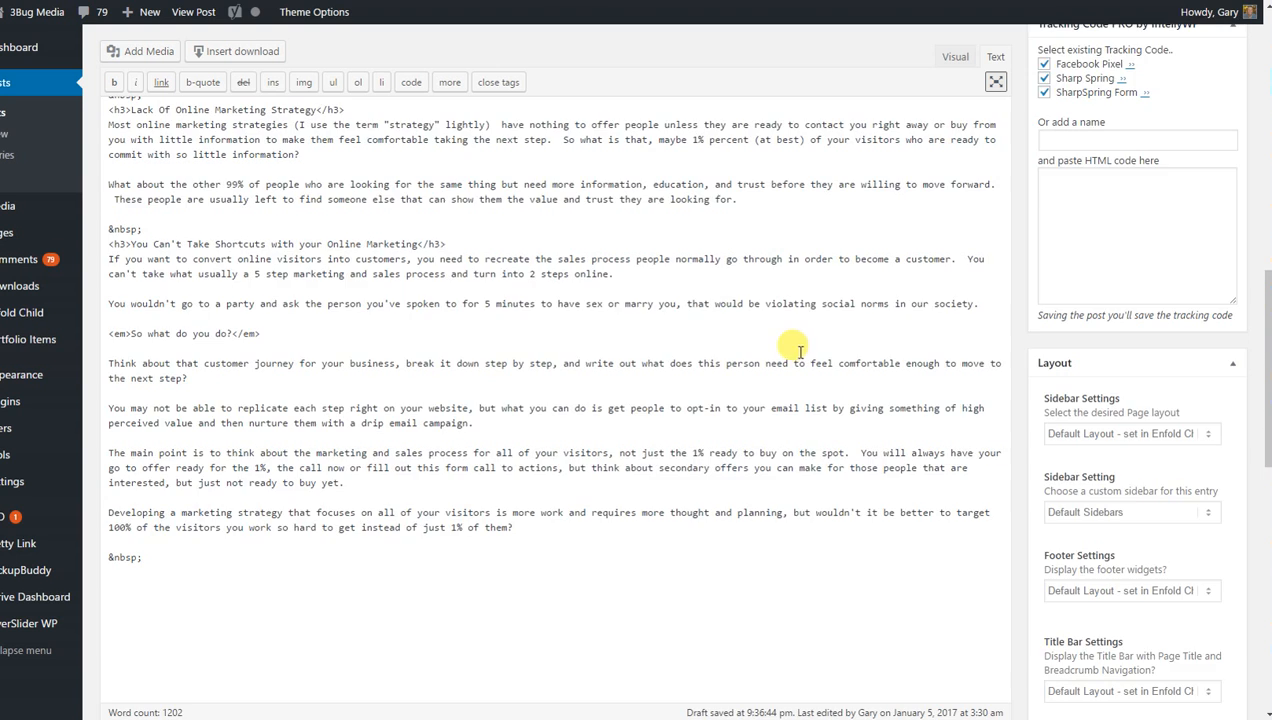
{"action": "scroll", "scroll_direction": "down", "scroll_amount": 3}
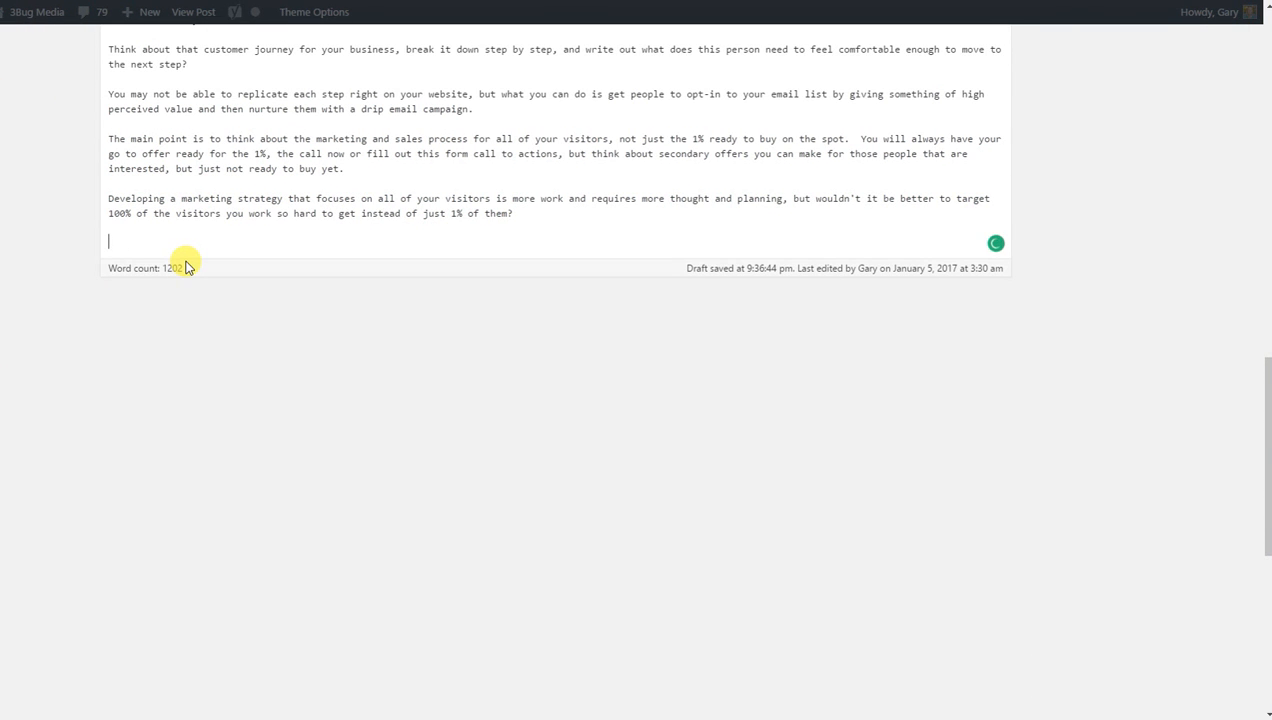
Add 'If you liked this blog post, please retweet!' then the pasted tweet embed code.
{"action": "type", "text": "If you 1"}
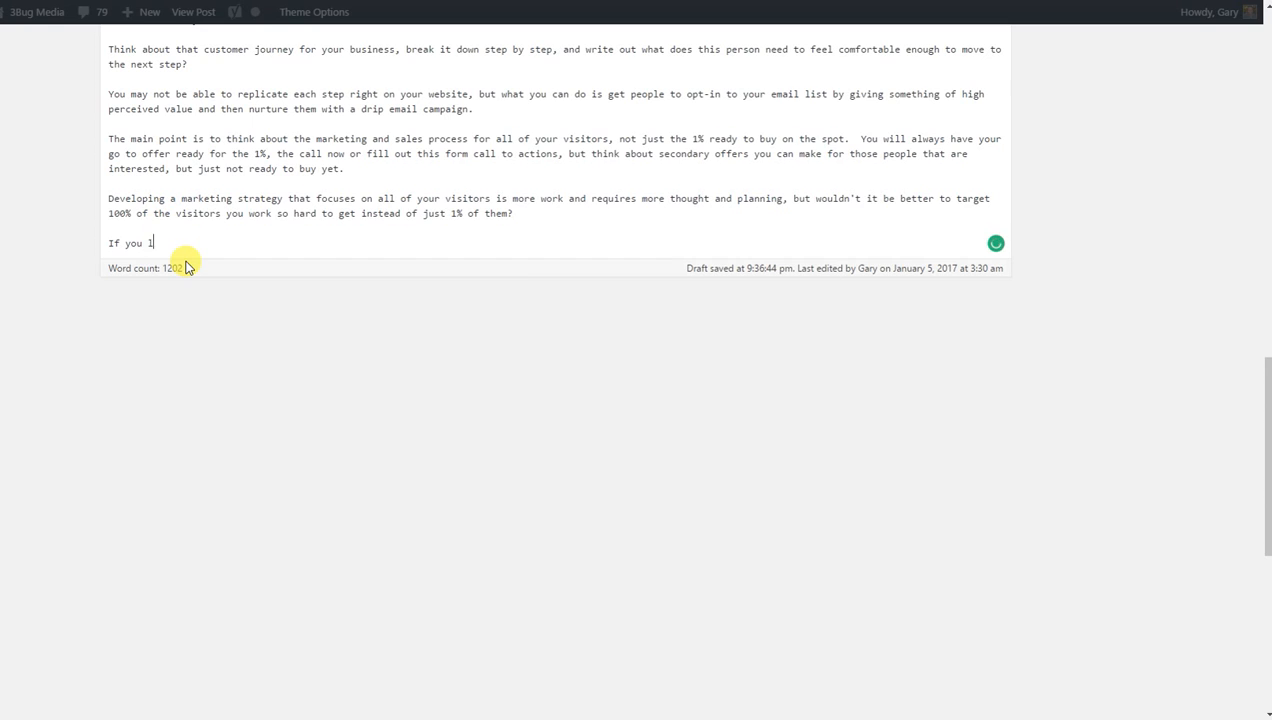
{"action": "type", "text": "iked this blog post, p"}
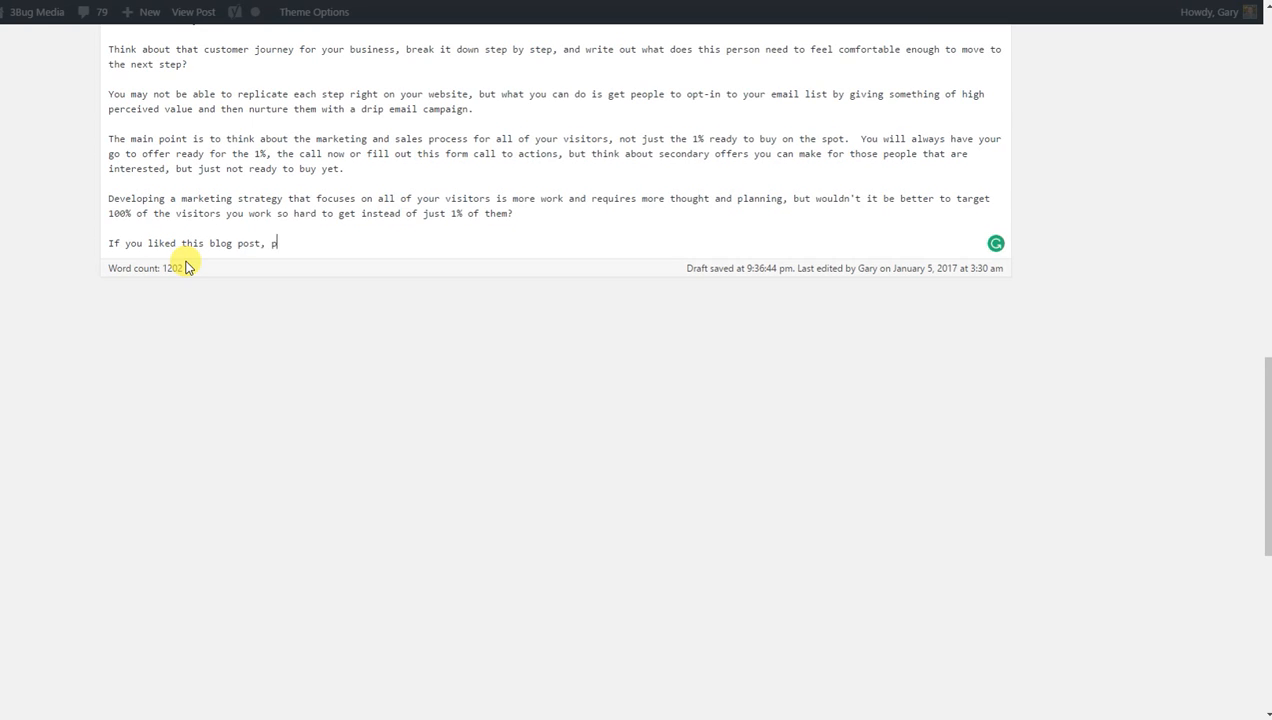
{"action": "type", "text": "lease retweet!"}
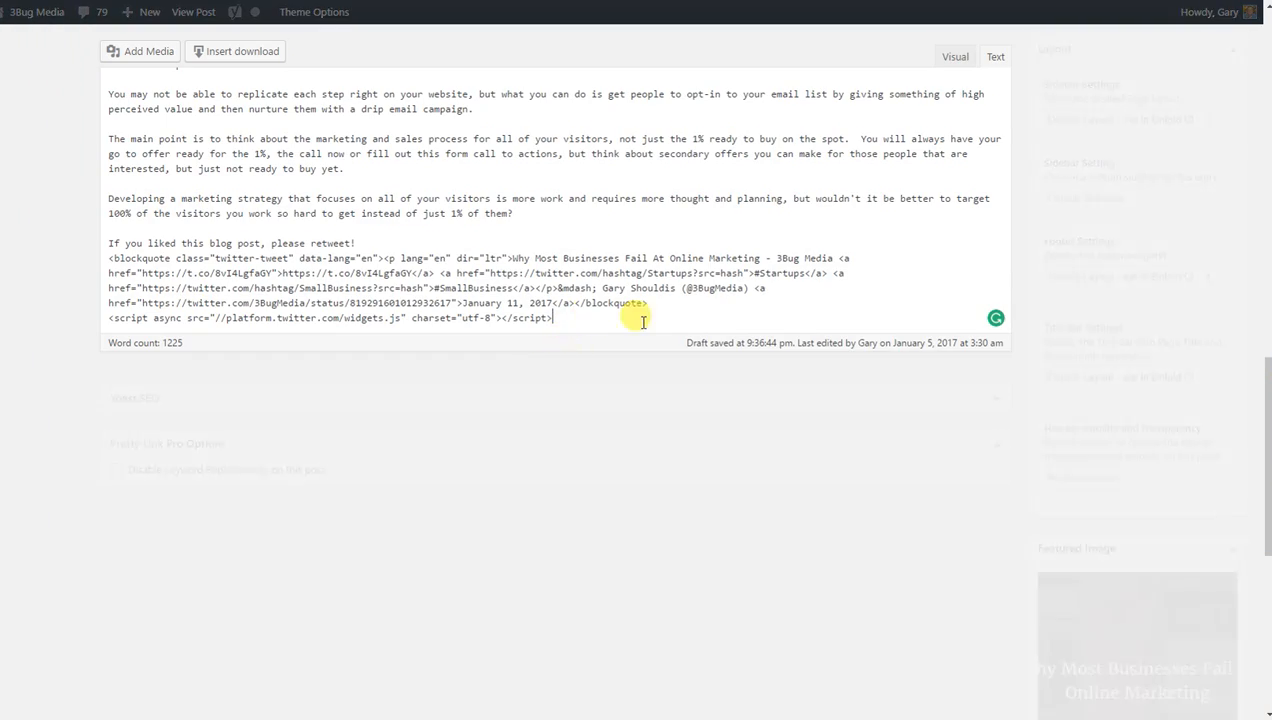
Update the post and view the live published article.
{"action": "scroll", "scroll_direction": "up", "scroll_amount": 3}
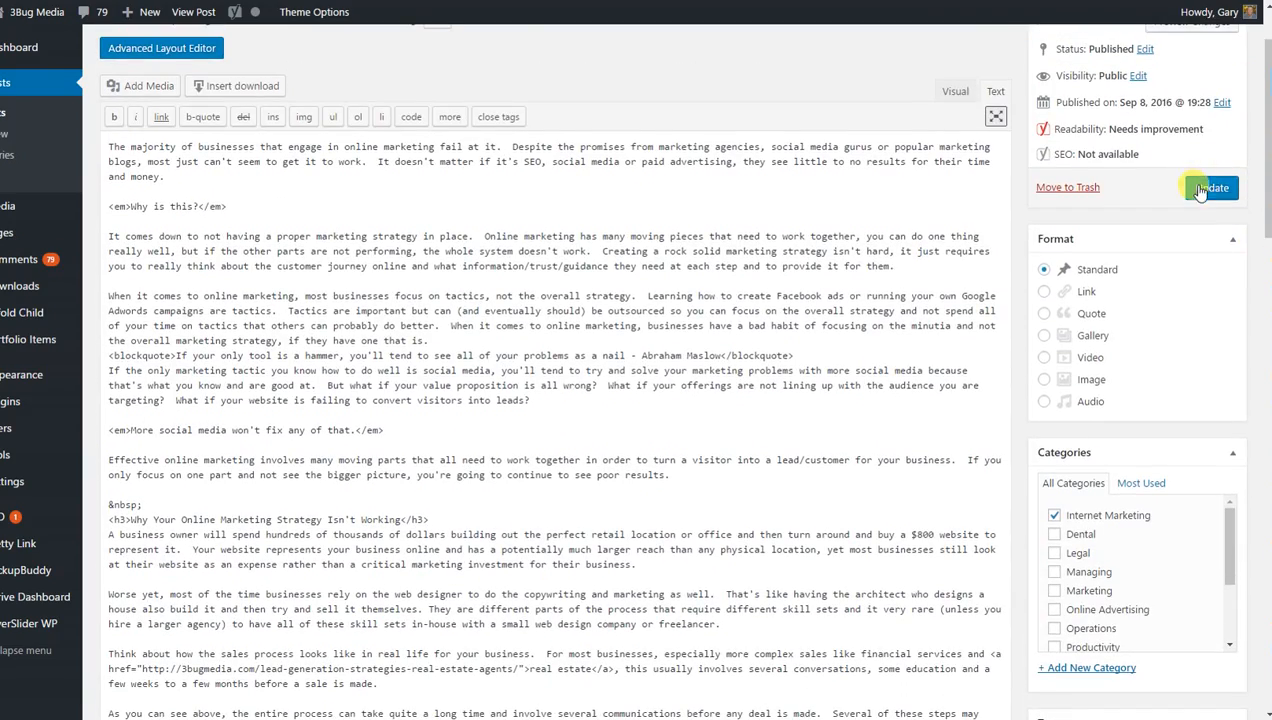
{"action": "left_click", "coordinate": [1211, 187]}
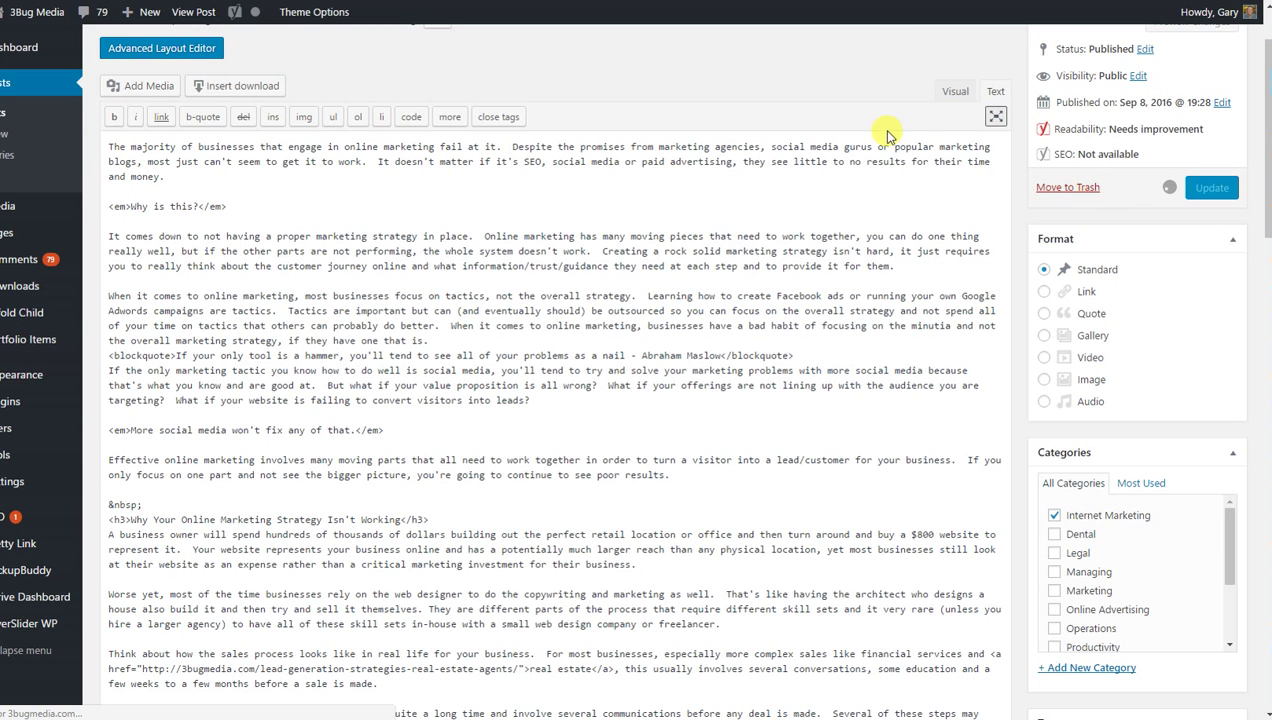
{"action": "mouse_move", "coordinate": [871, 118]}
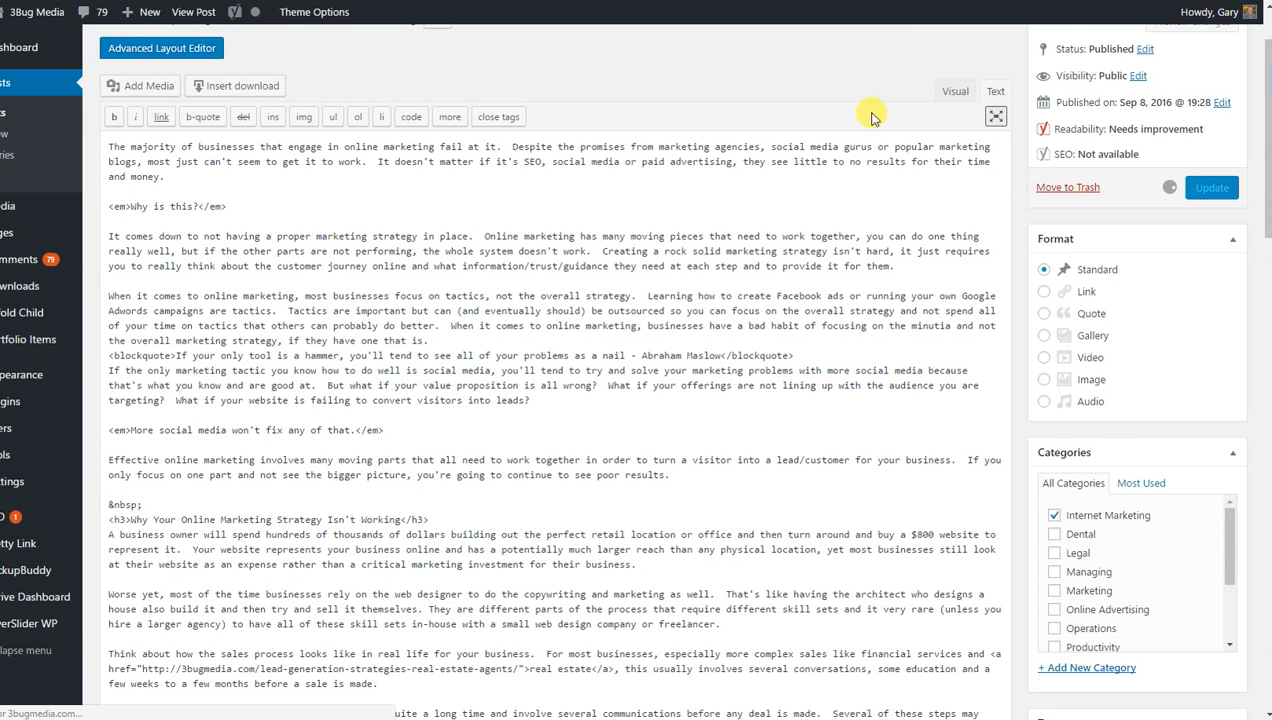
{"action": "left_click", "coordinate": [1211, 187]}
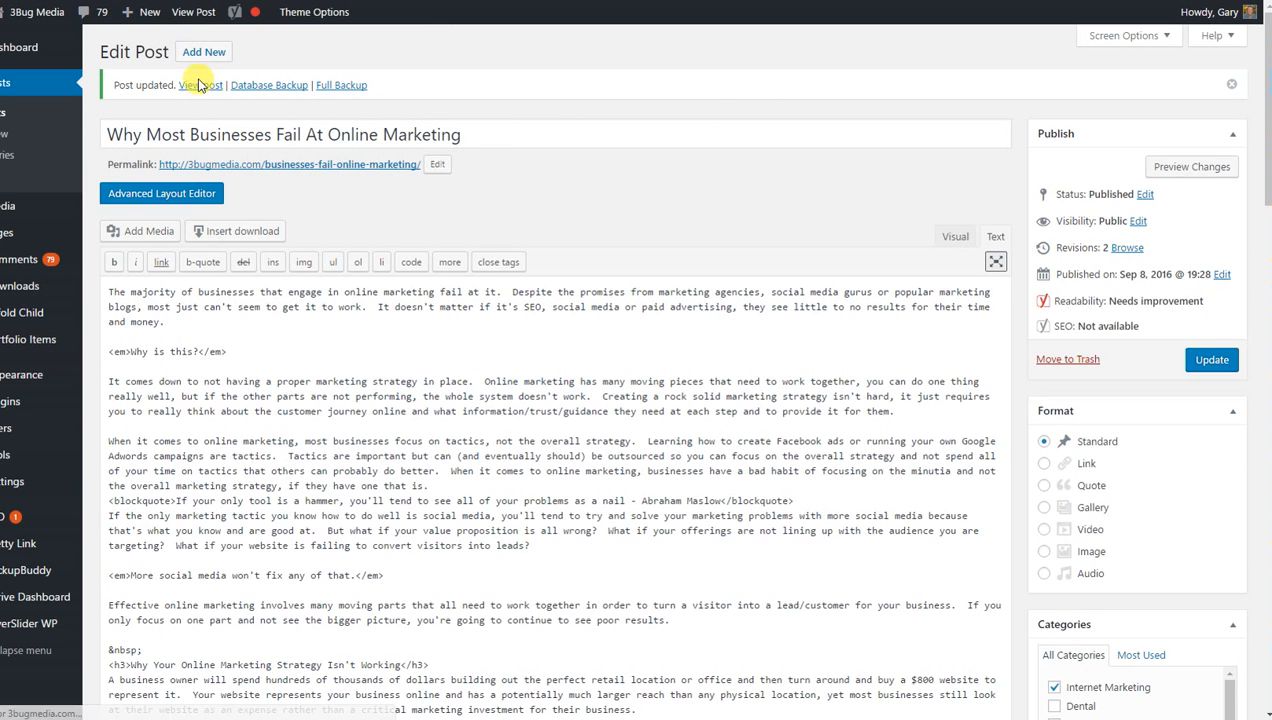
{"action": "left_click", "coordinate": [199, 84]}
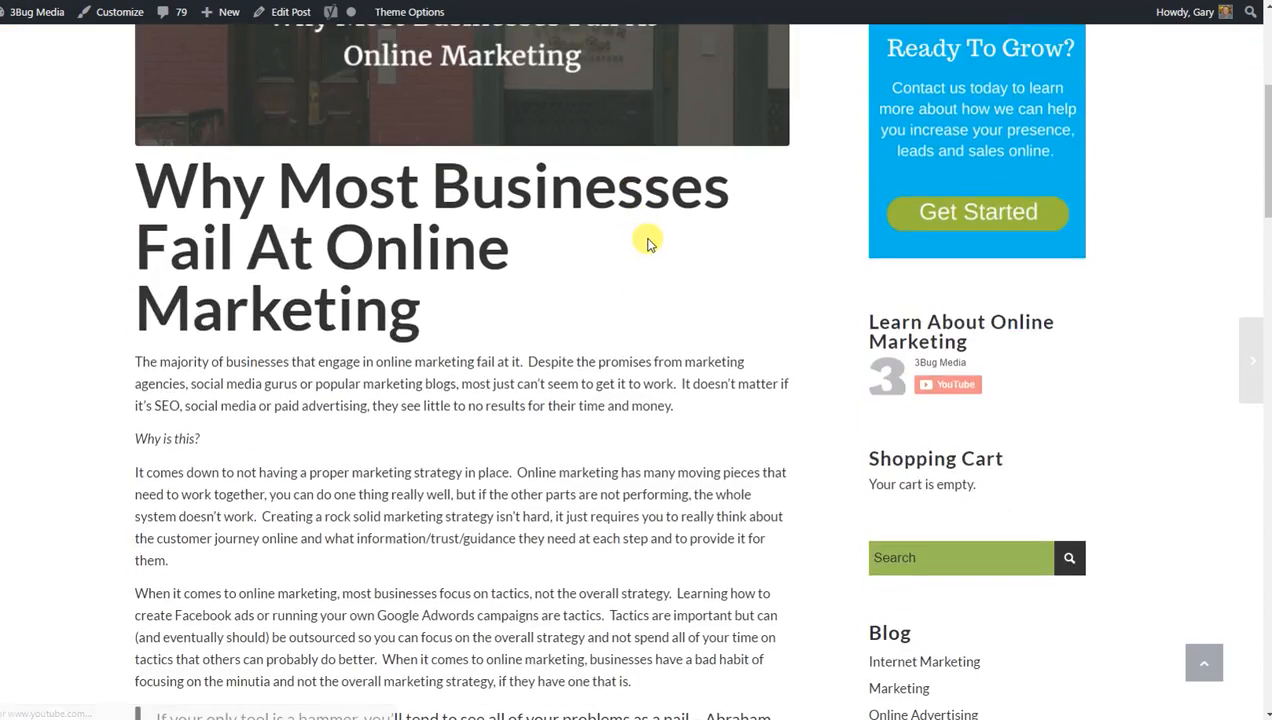
{"action": "scroll", "scroll_direction": "down", "scroll_amount": 3}
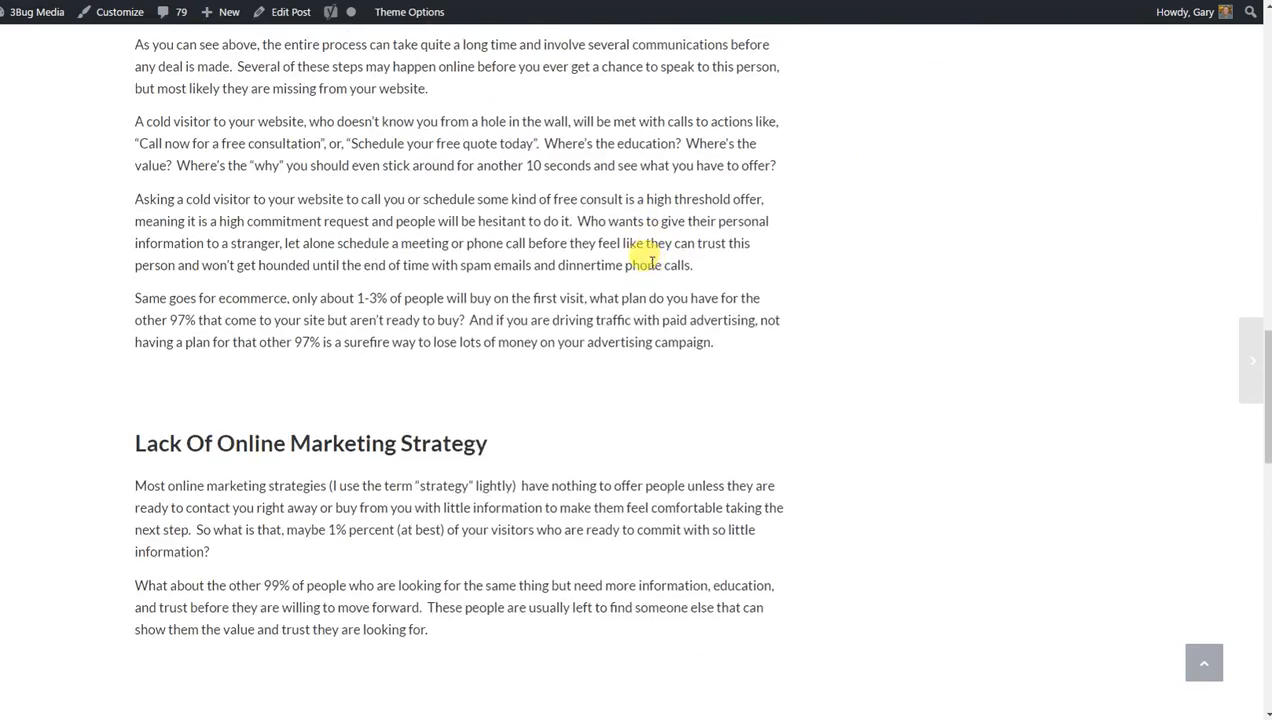
{"action": "scroll", "scroll_direction": "down", "scroll_amount": 3}
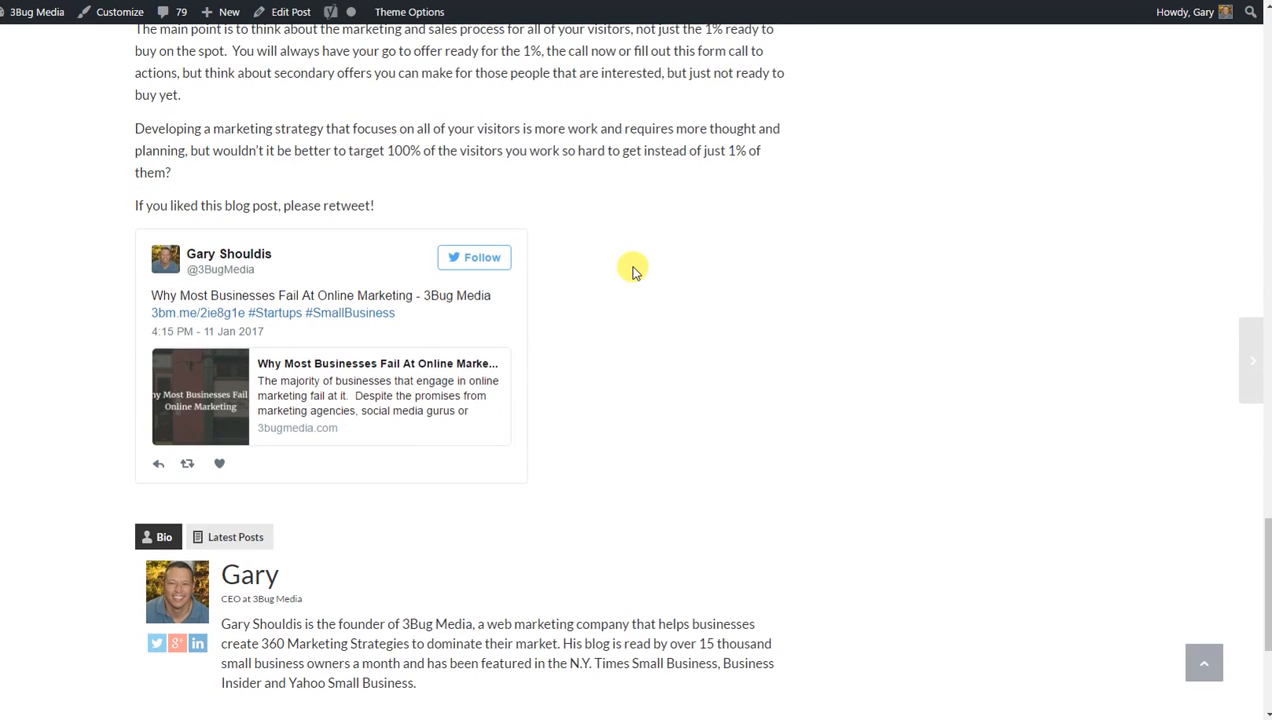
{"action": "mouse_move", "coordinate": [163, 222]}
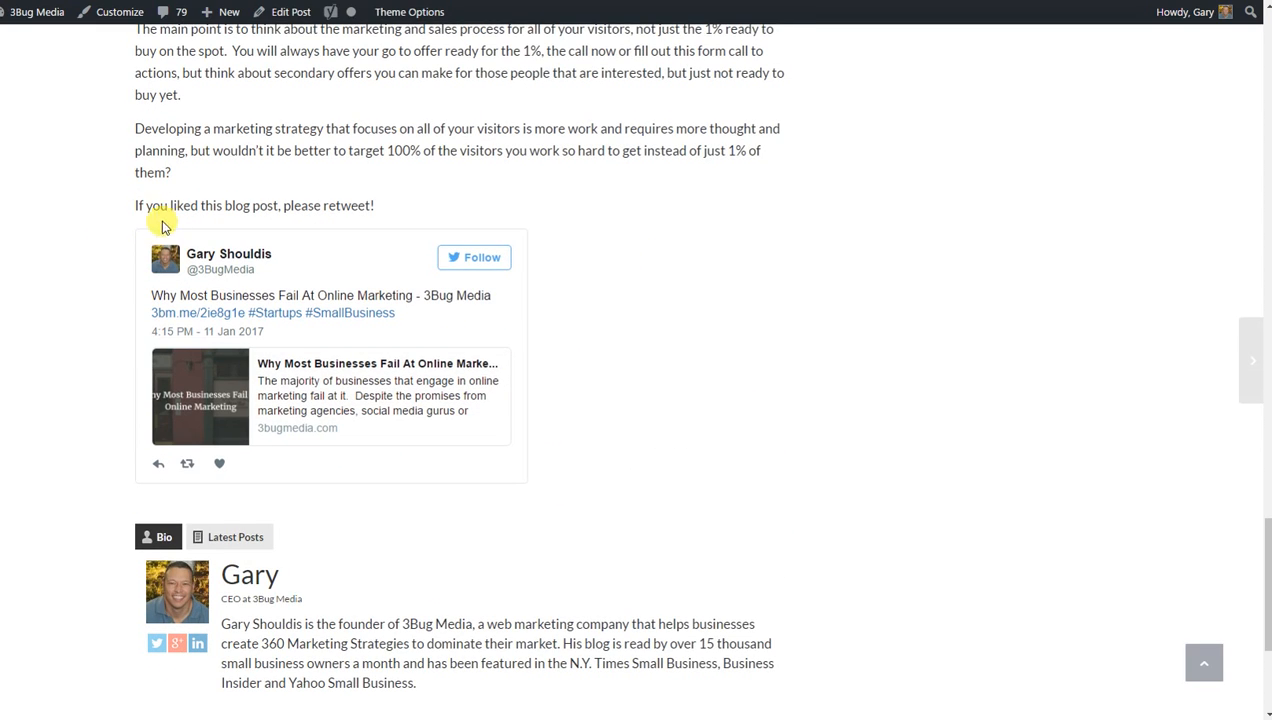
{"action": "mouse_move", "coordinate": [390, 216]}
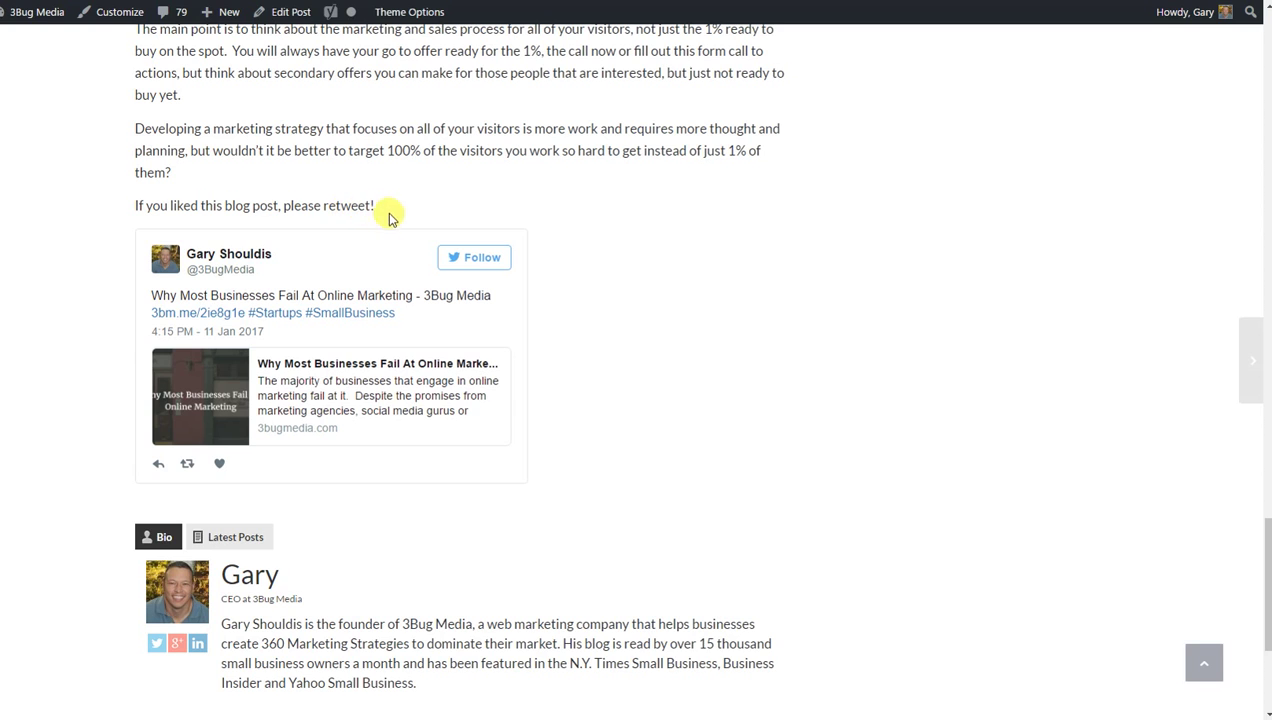
{"action": "mouse_move", "coordinate": [483, 257]}
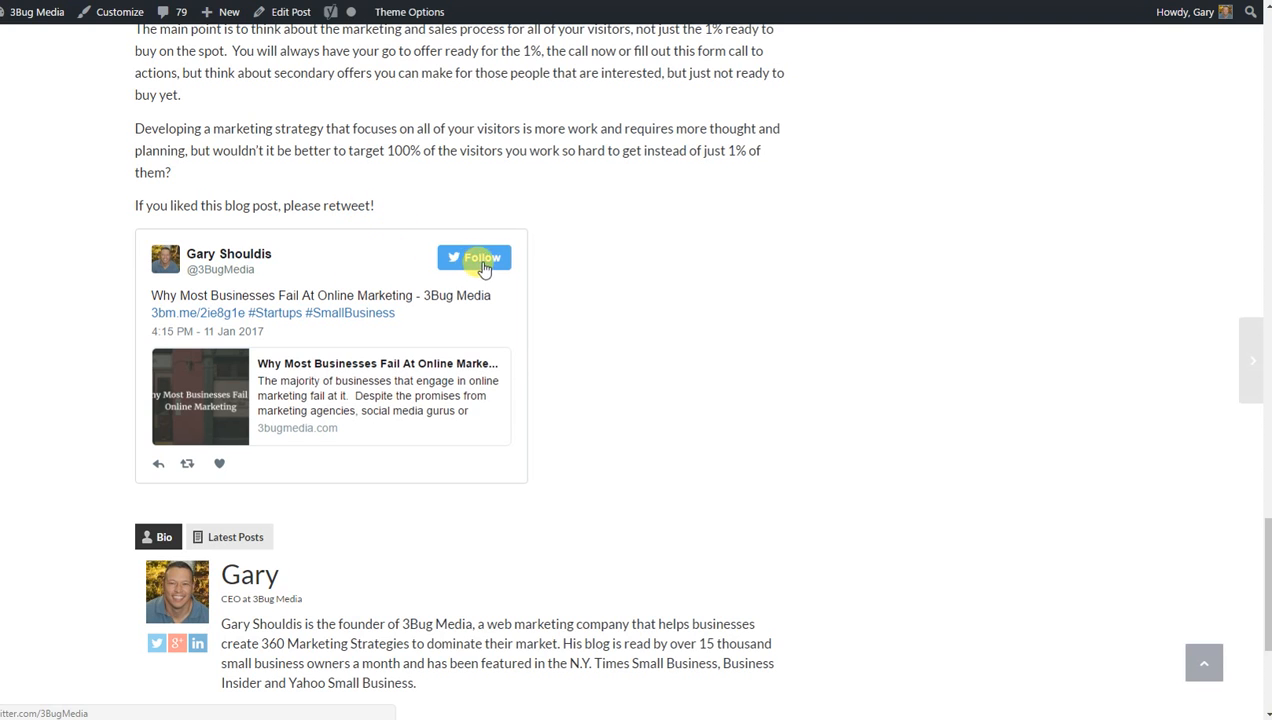
{"action": "mouse_move", "coordinate": [527, 263]}
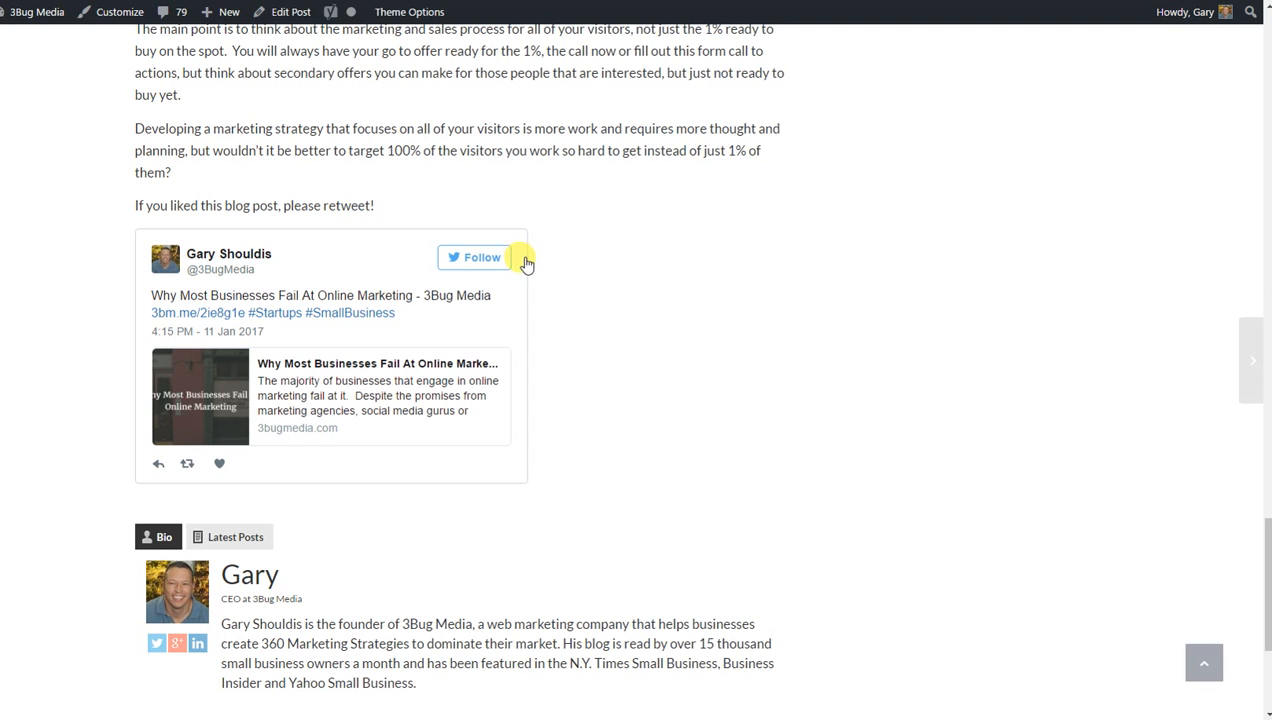
{"action": "mouse_move", "coordinate": [260, 487]}
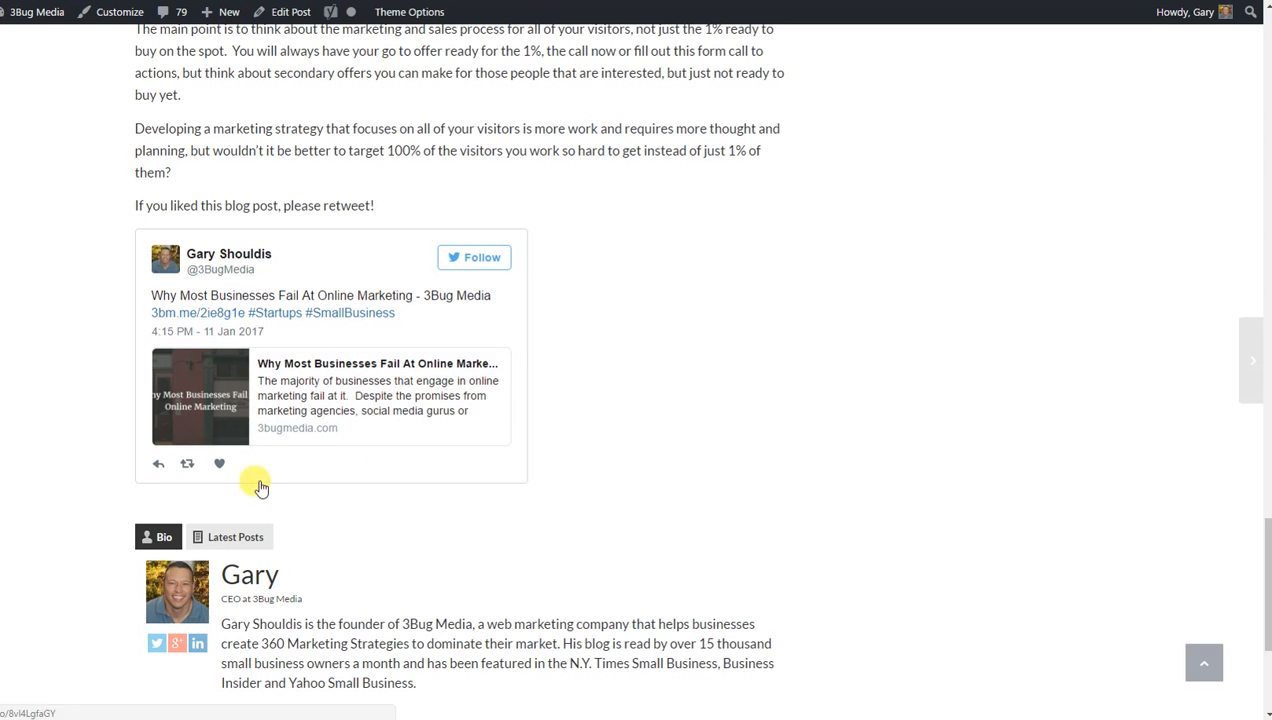
{"action": "mouse_move", "coordinate": [188, 464]}
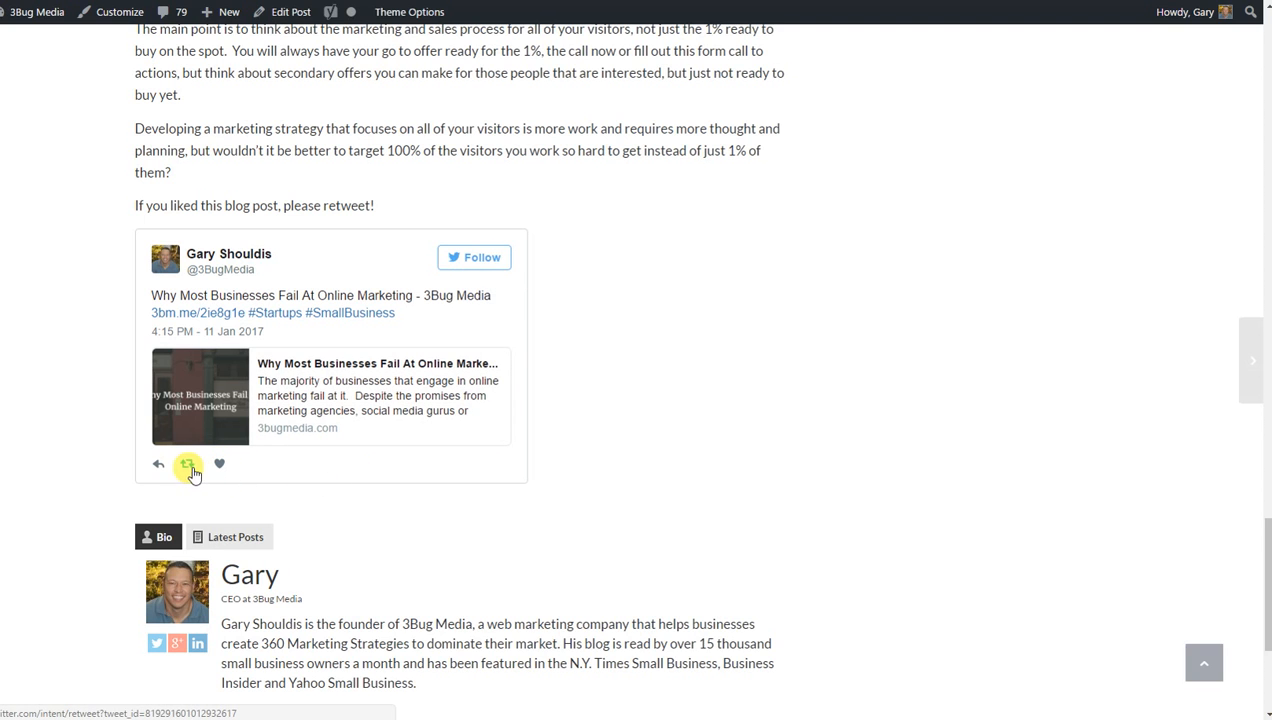
{"action": "left_click", "coordinate": [189, 464]}
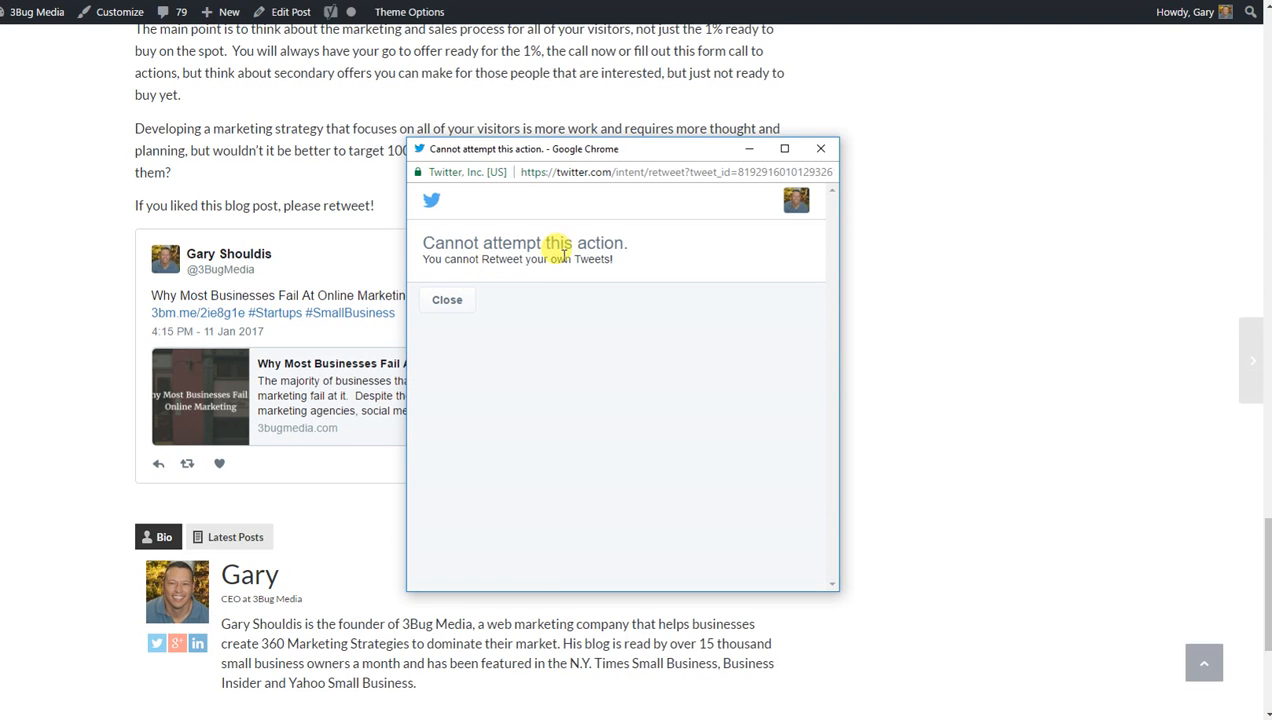
{"action": "left_click", "coordinate": [446, 299]}
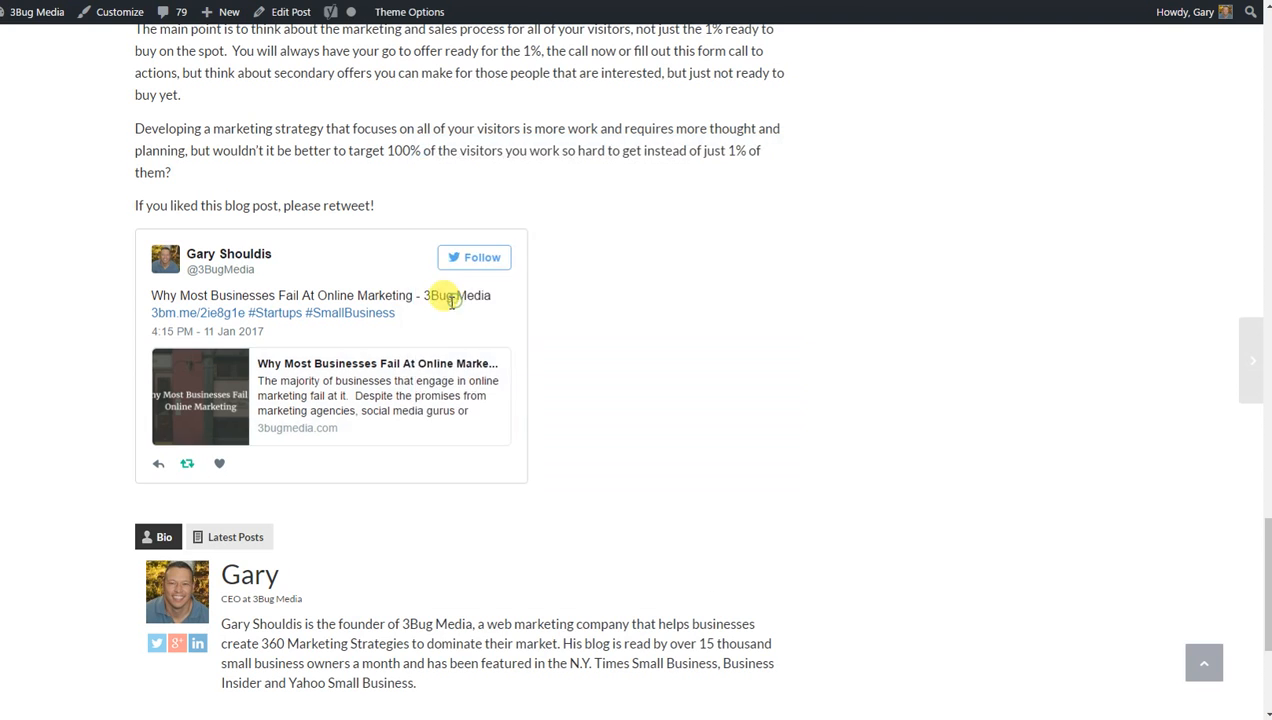
{"action": "mouse_move", "coordinate": [218, 395]}
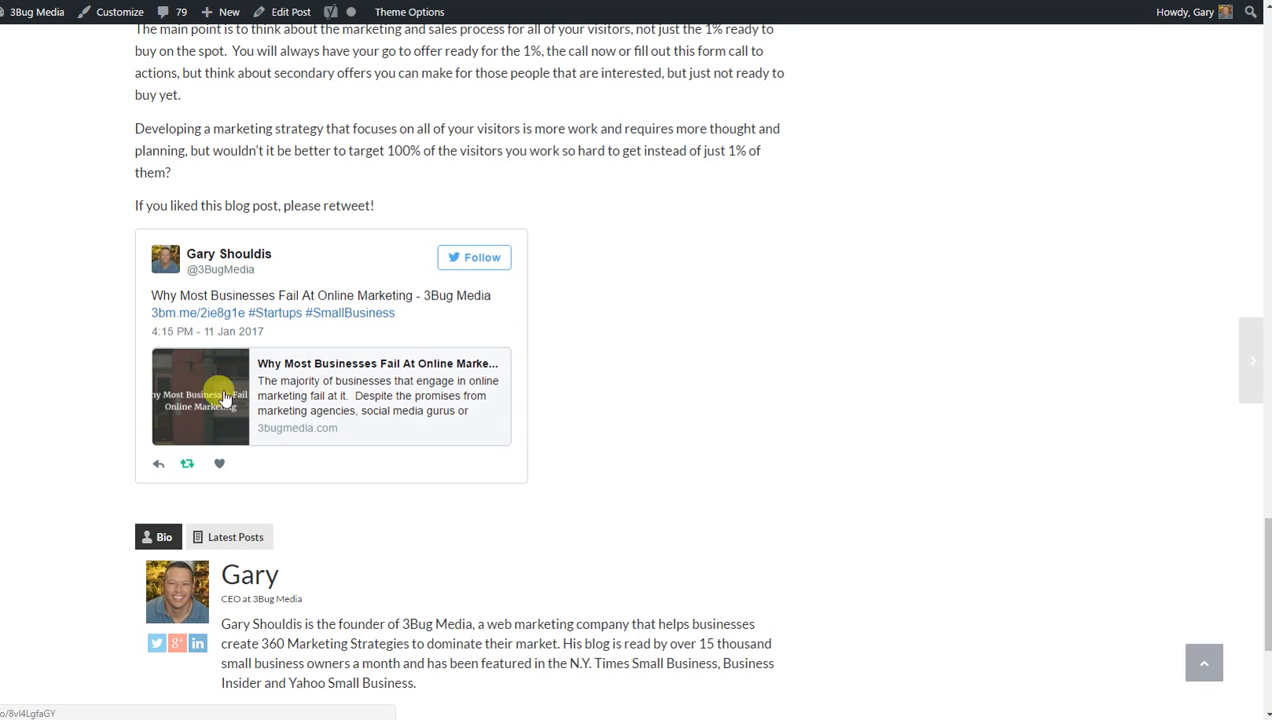
{"action": "mouse_move", "coordinate": [668, 390]}
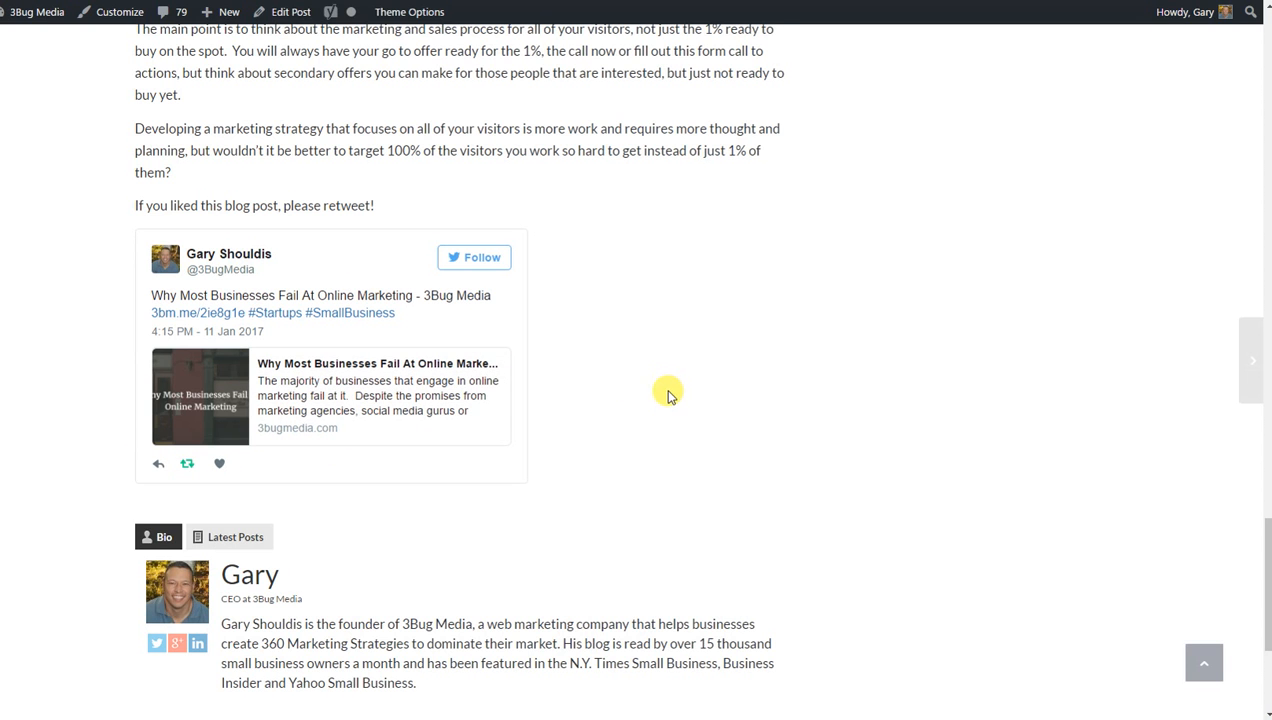
{"action": "scroll", "scroll_direction": "up", "scroll_amount": 3}
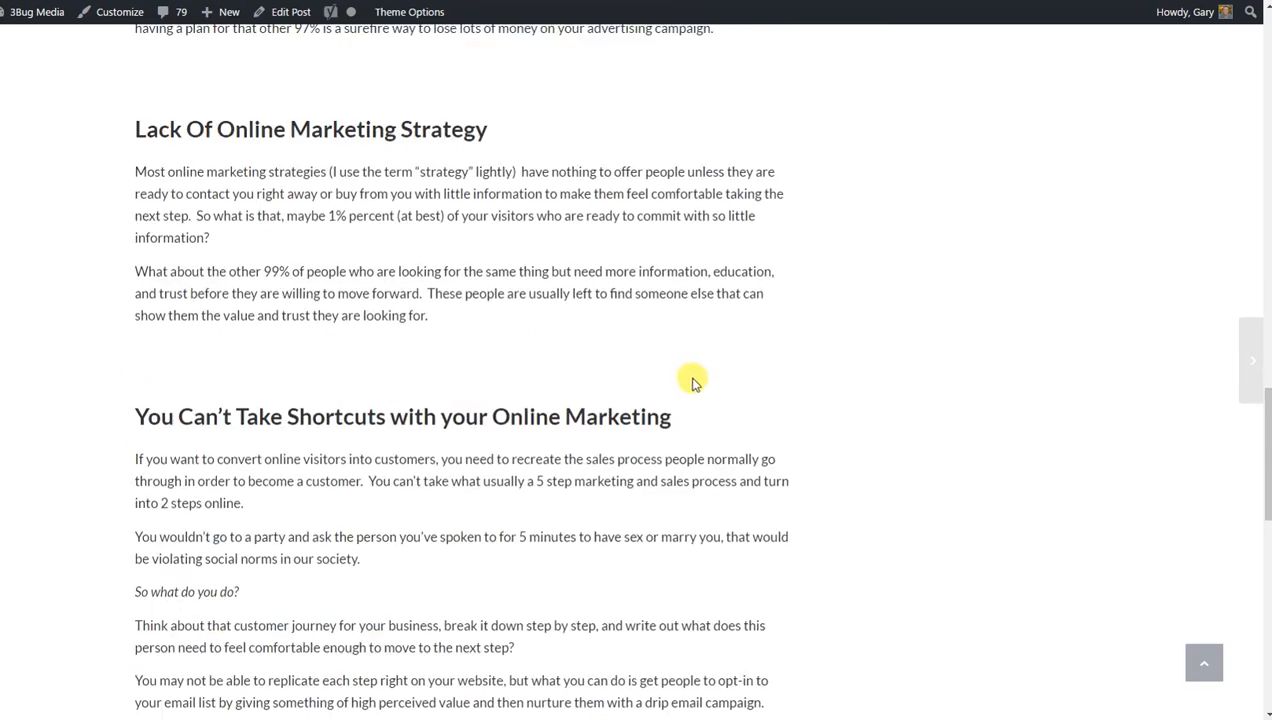
{"action": "scroll", "scroll_direction": "up", "scroll_amount": 3}
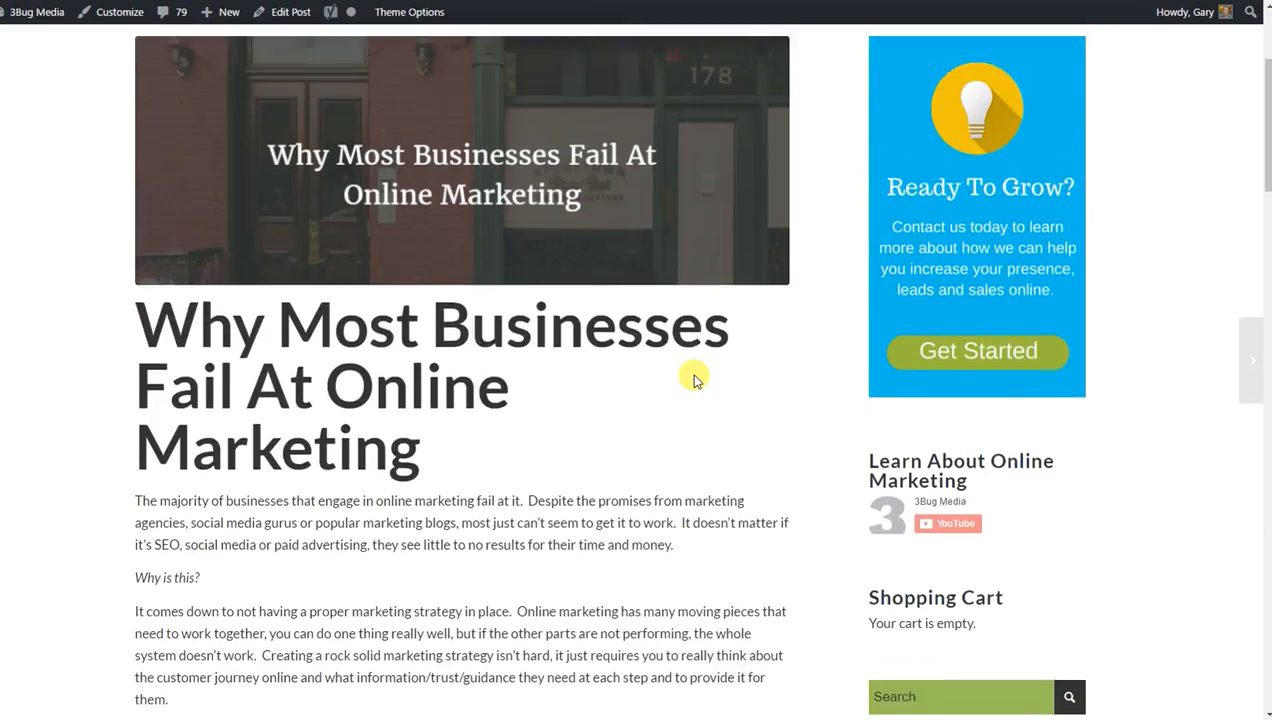
{"action": "scroll", "scroll_direction": "up", "scroll_amount": 3}
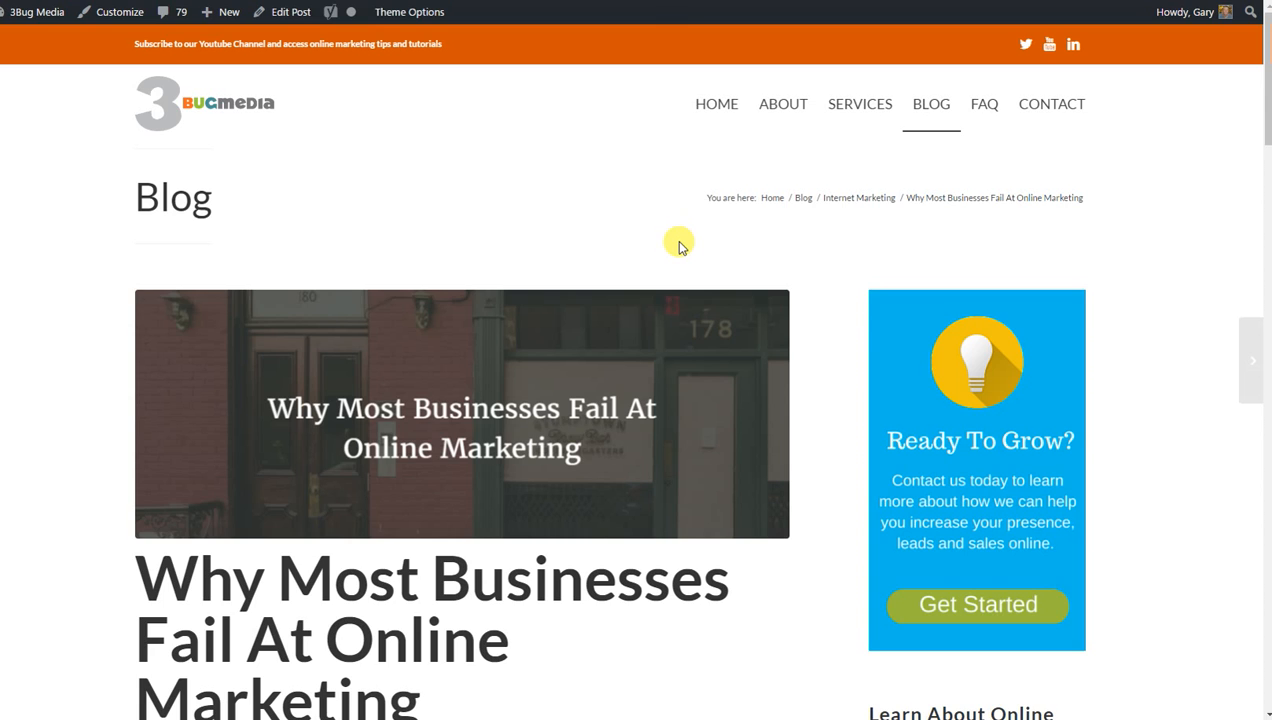
{"action": "mouse_move", "coordinate": [697, 246]}
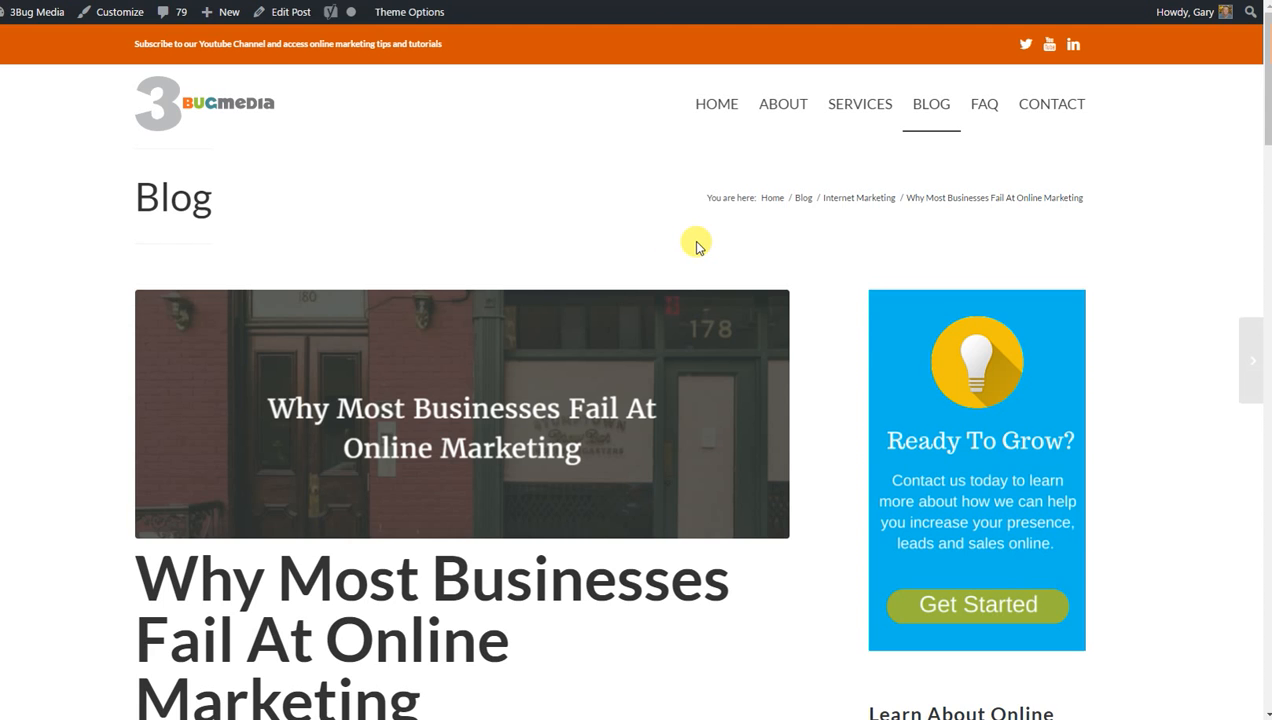